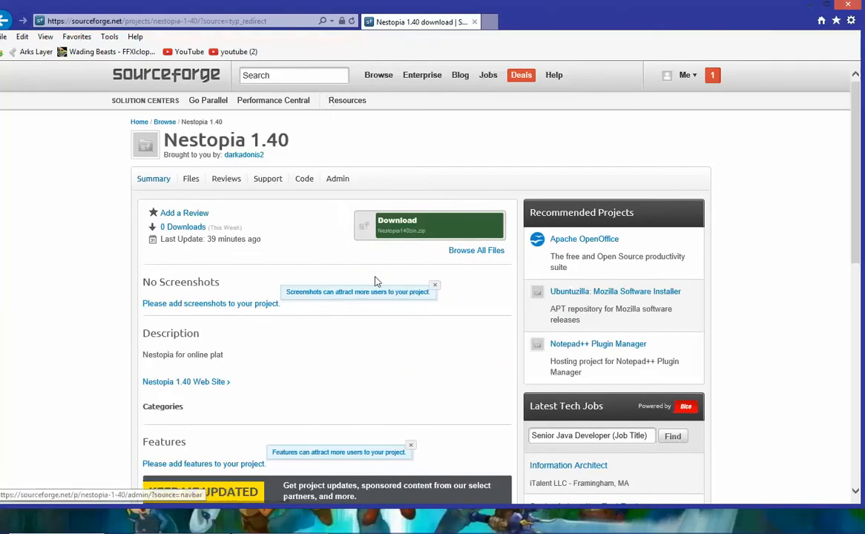
- Download the Nestopia 1.40 zip from SourceForge and save it to the Desktop
click(427, 225)
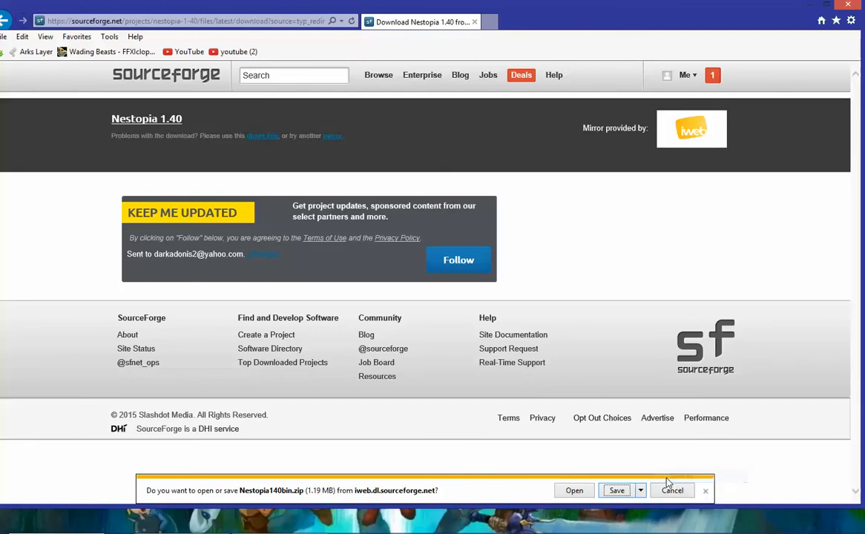
click(617, 490)
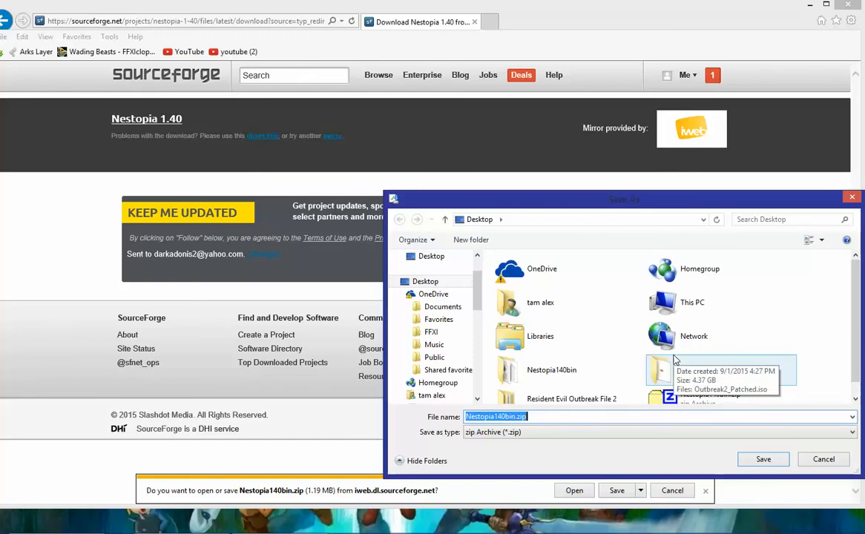
mouse_move(847, 191)
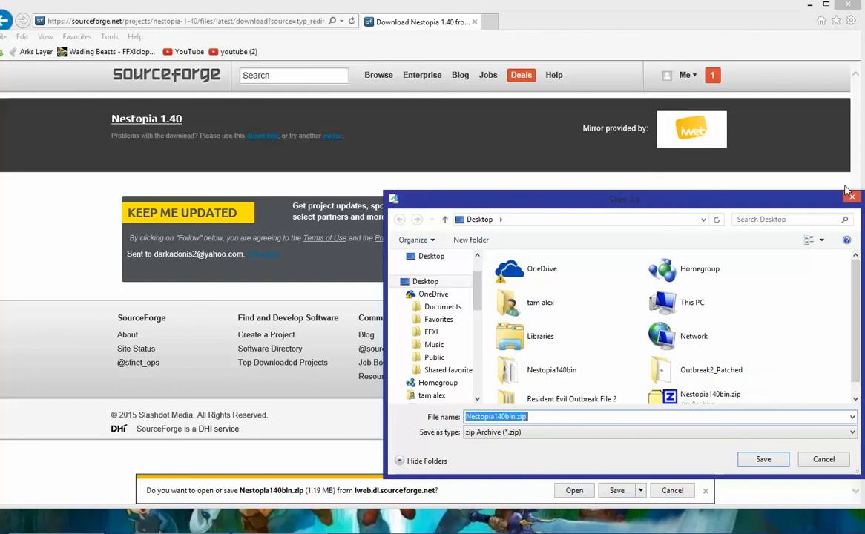
click(823, 458)
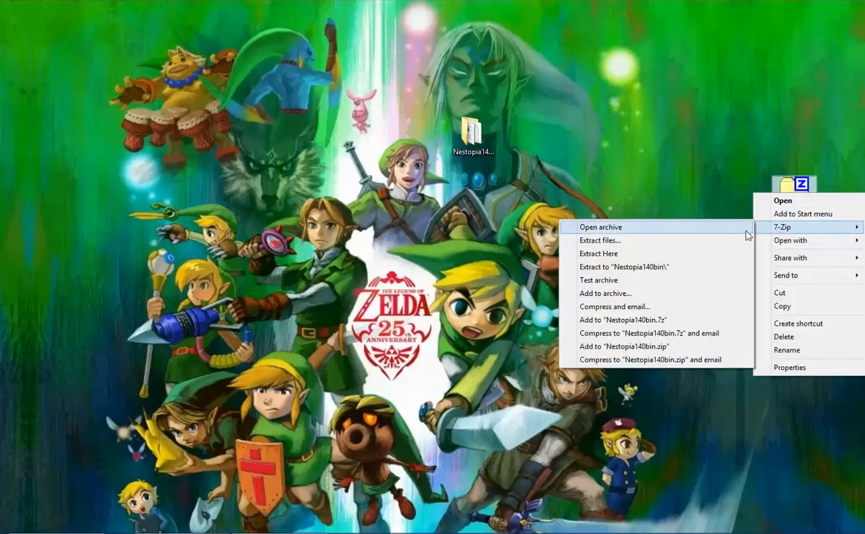
mouse_move(707, 273)
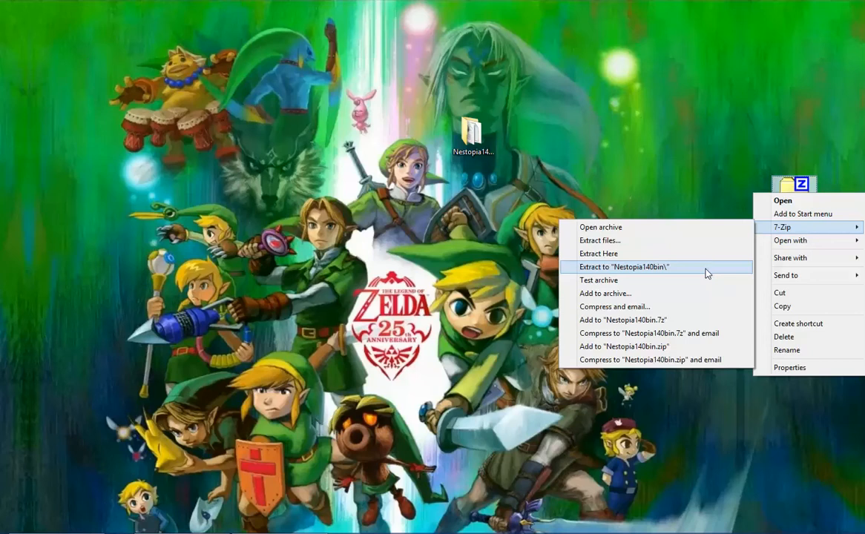
mouse_move(705, 273)
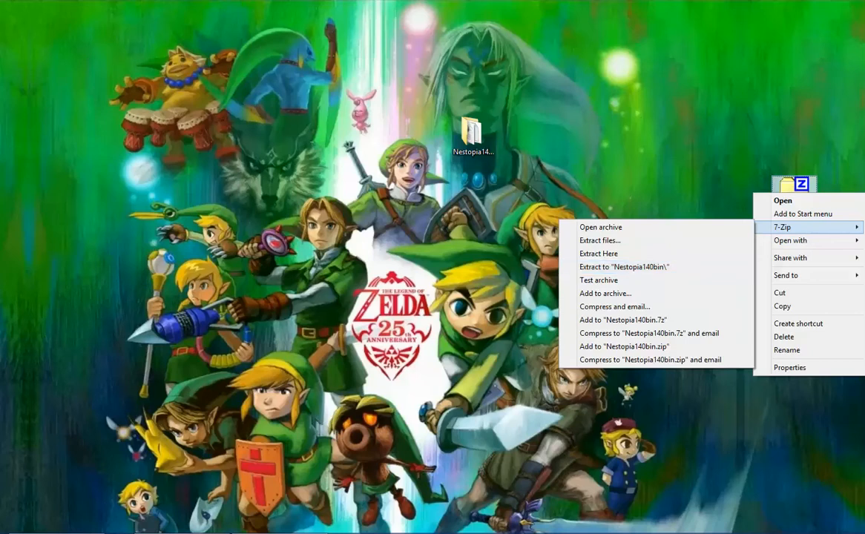
- Extract Nestopia140bin.zip into its own Nestopia140bin folder with 7-Zip
click(783, 200)
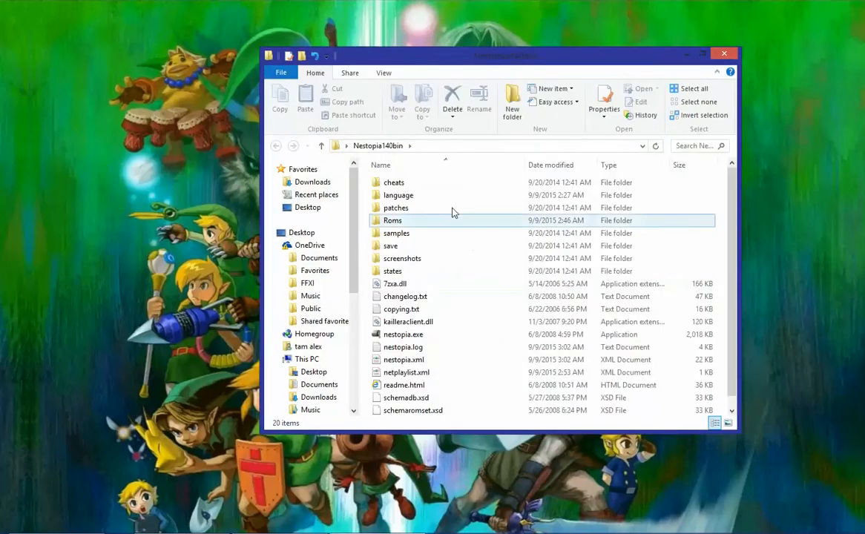
- Delete the old Roms folder and create a new folder named Roms in Nestopia140bin
click(391, 220)
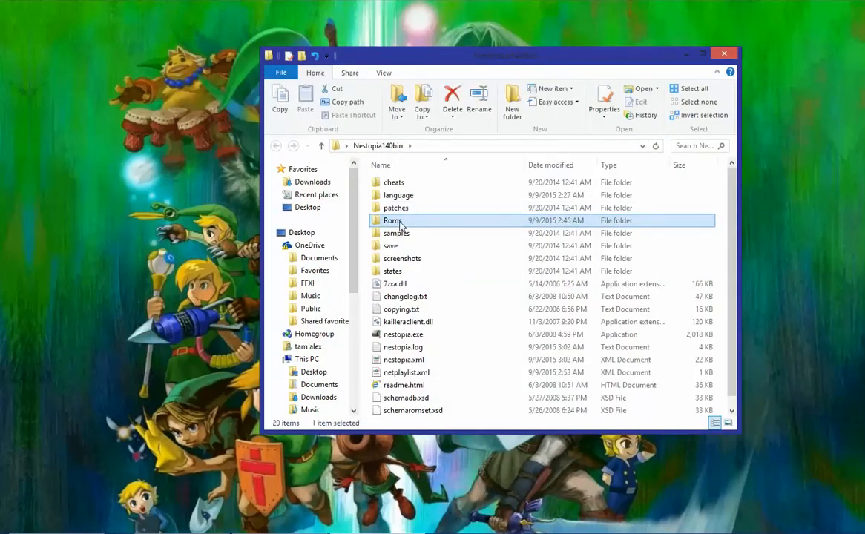
mouse_move(393, 220)
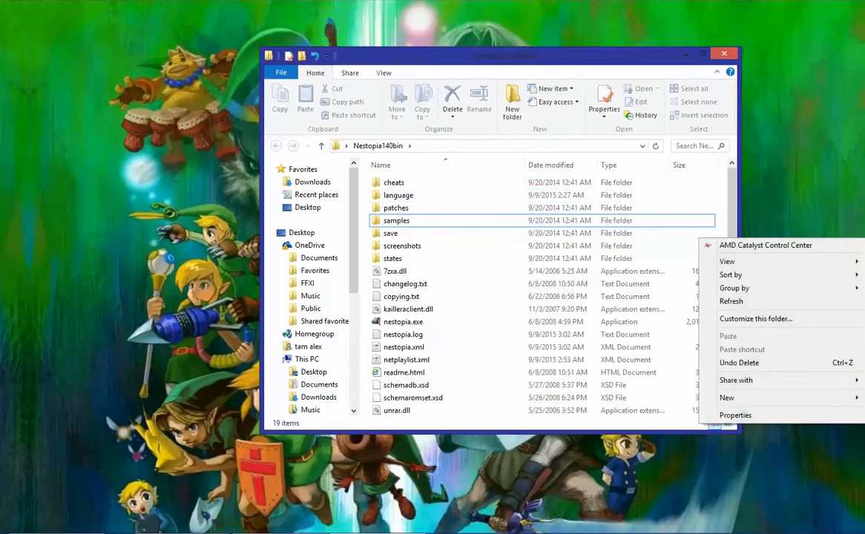
mouse_move(727, 398)
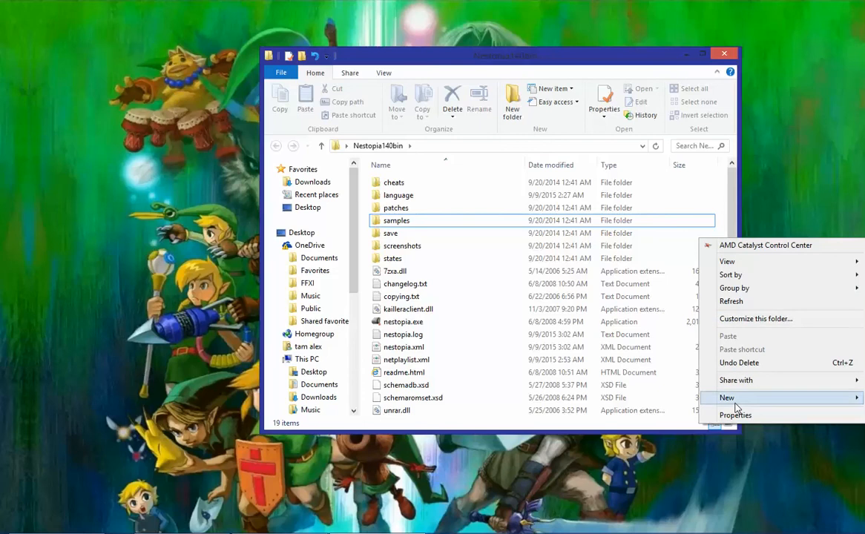
click(710, 451)
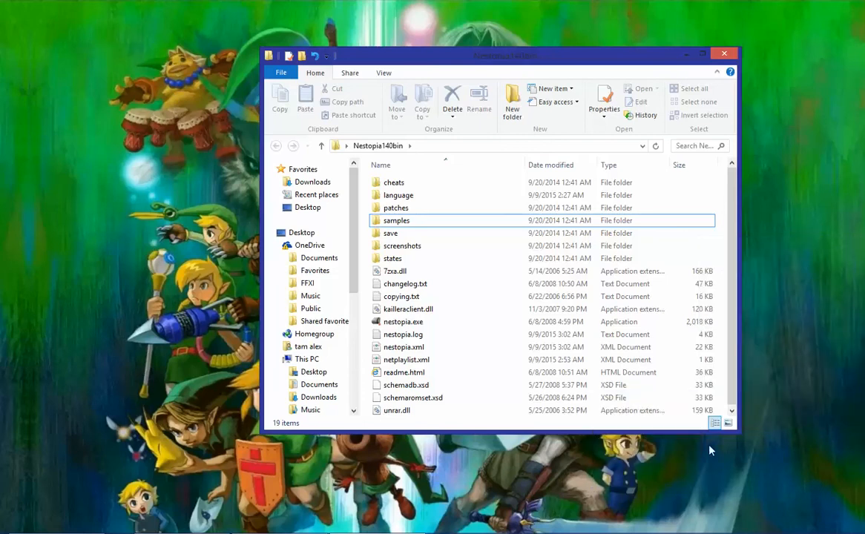
mouse_move(765, 62)
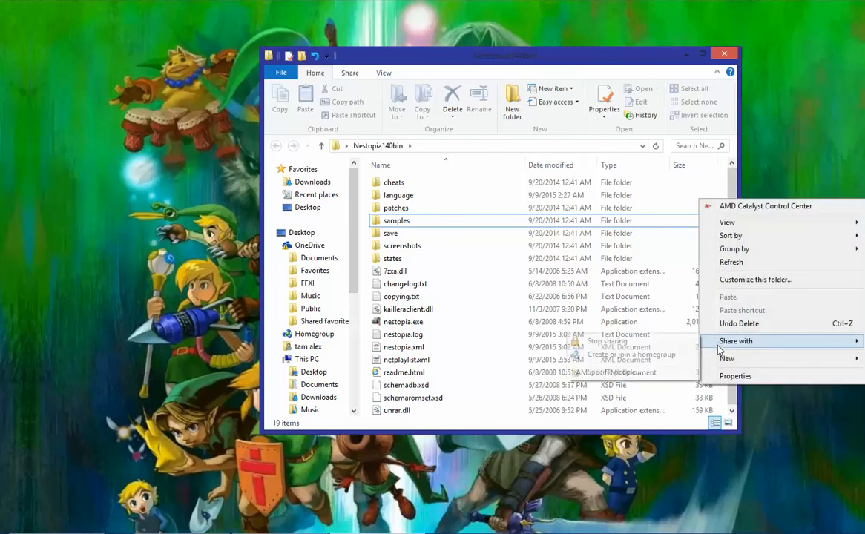
click(727, 357)
text(Roms)
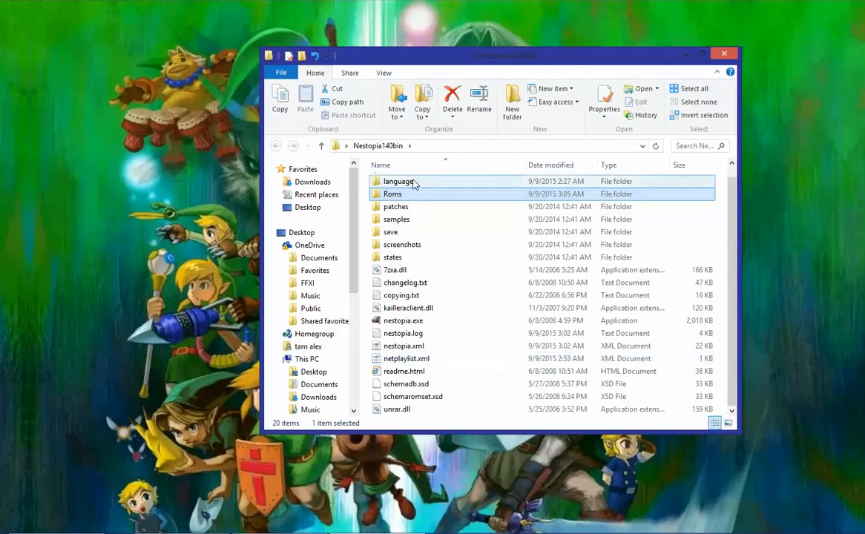
- Check the new Roms folder is empty and return to the Nestopia140bin folder
double_click(392, 193)
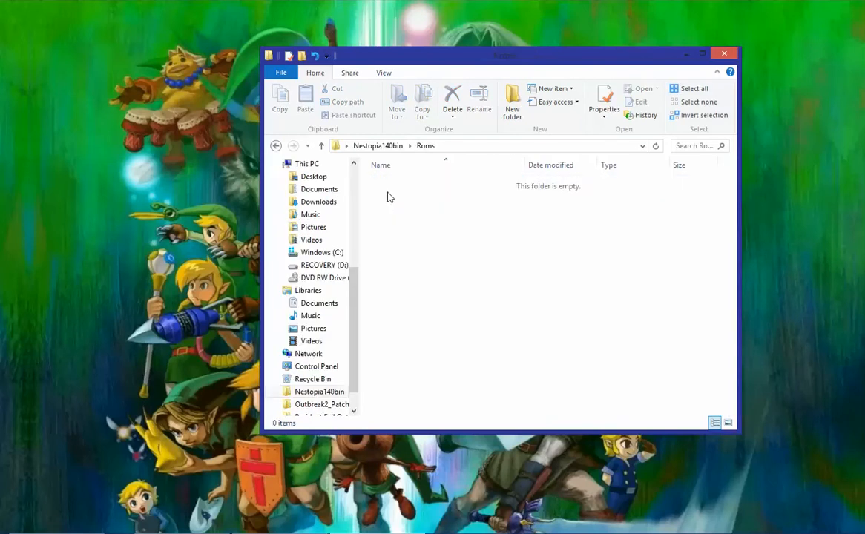
mouse_move(445, 281)
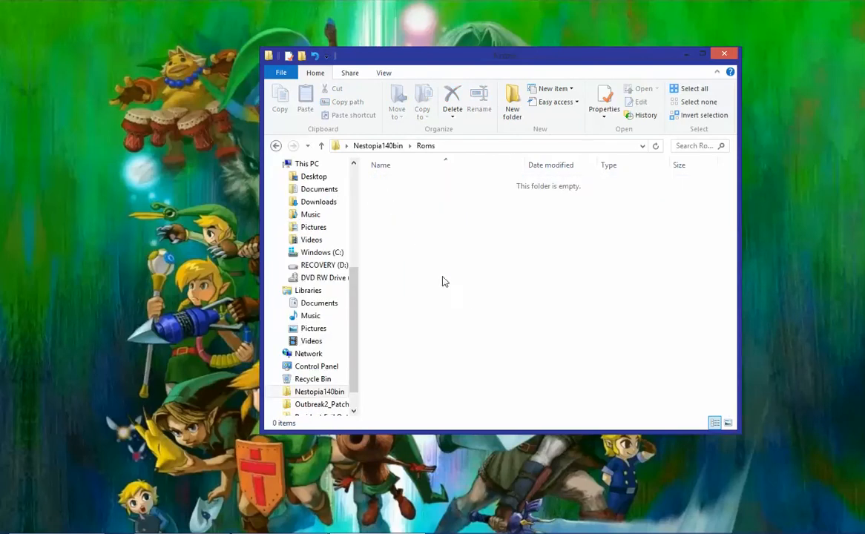
mouse_move(496, 338)
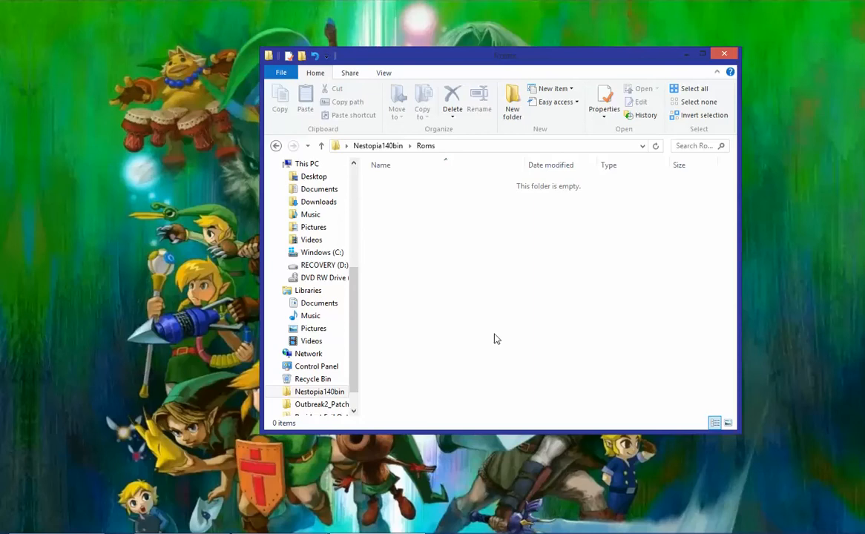
drag(371, 172, 495, 339)
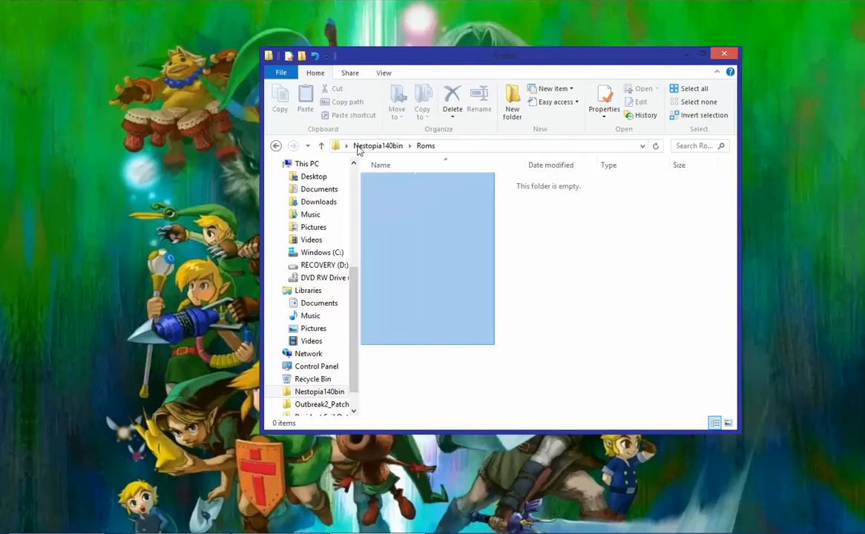
click(482, 210)
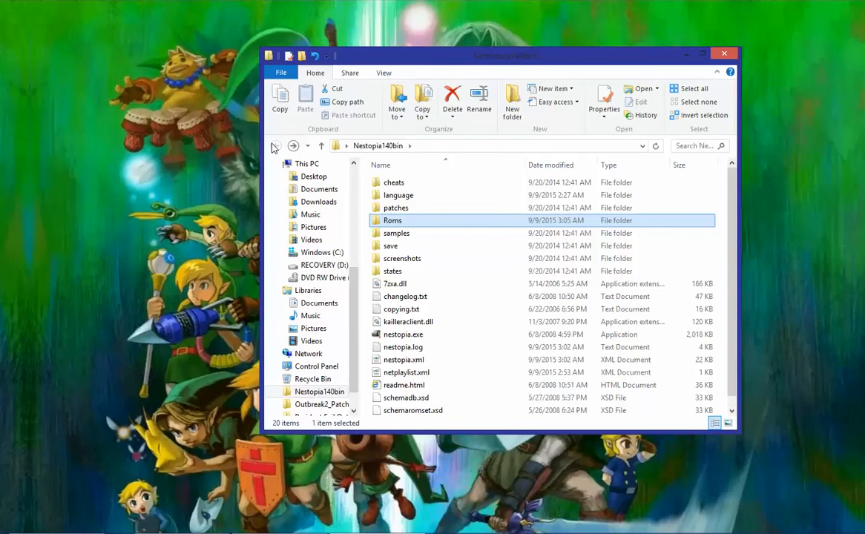
- Launch nestopia.exe from the Nestopia140bin folder
click(404, 333)
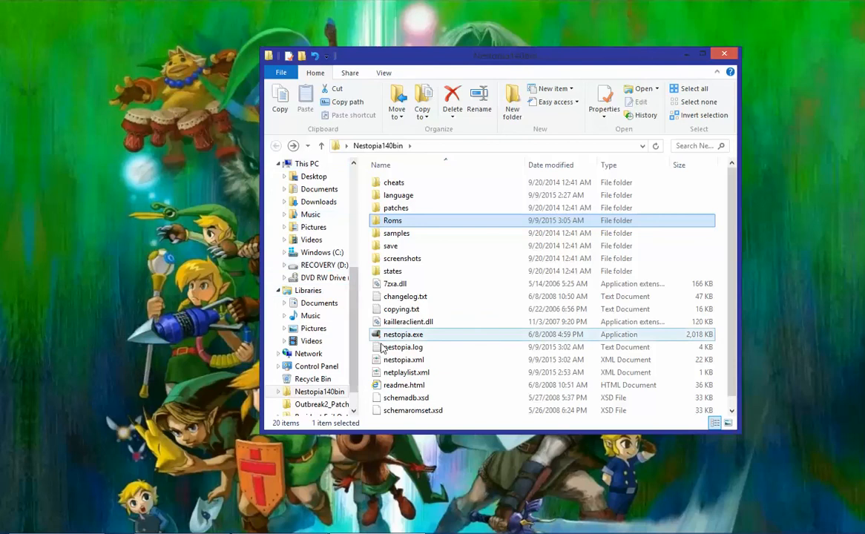
click(403, 333)
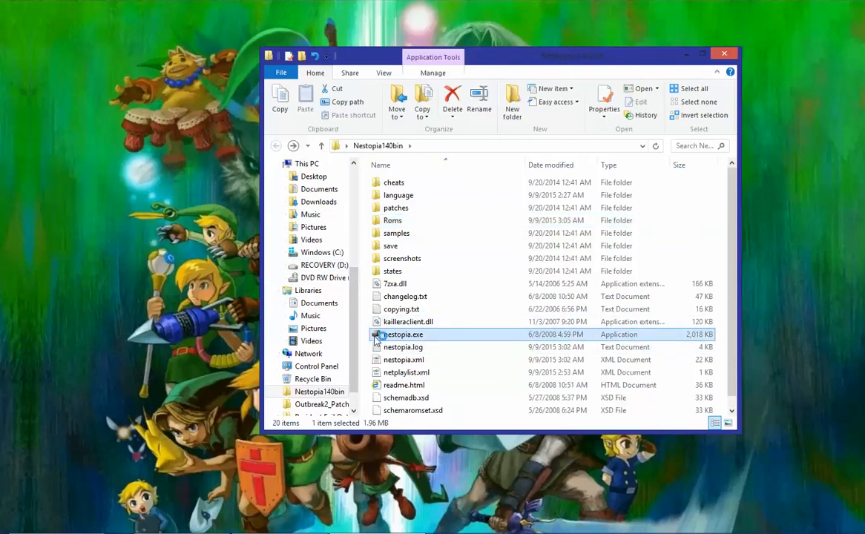
double_click(404, 334)
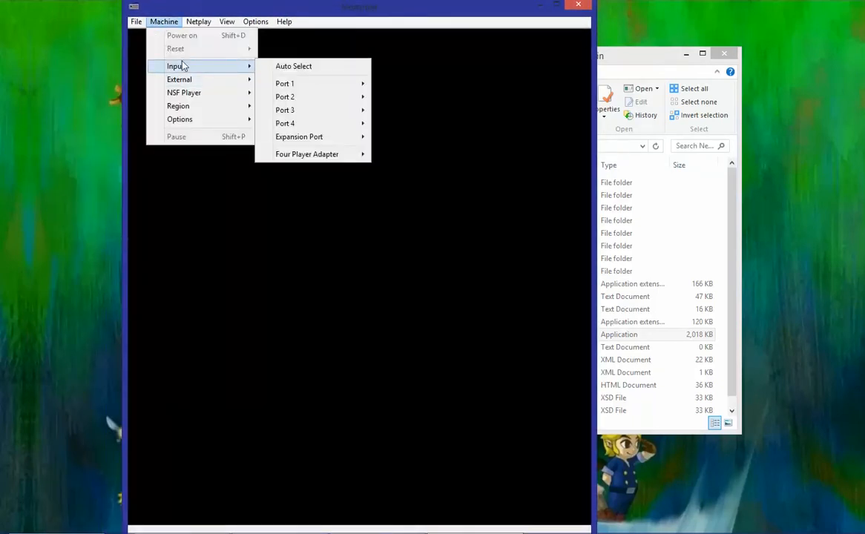
- Bring up the controller input settings from the Options menu
click(284, 83)
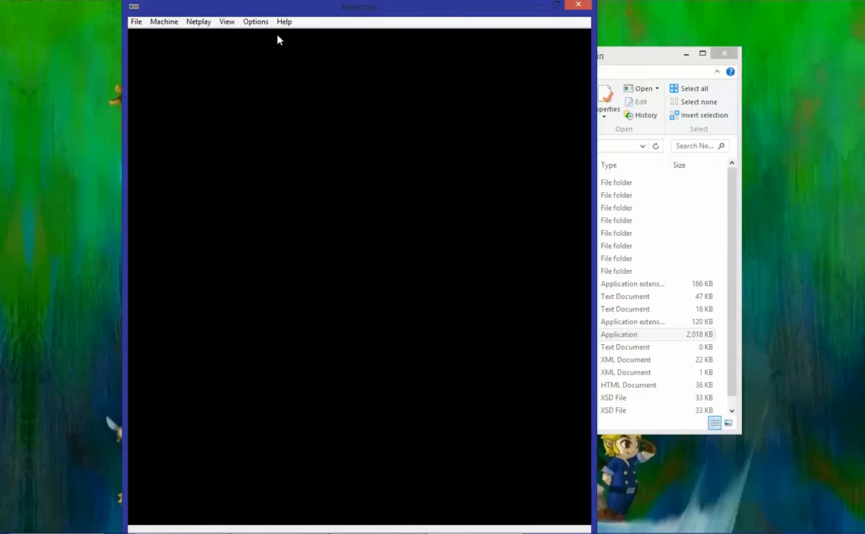
click(255, 21)
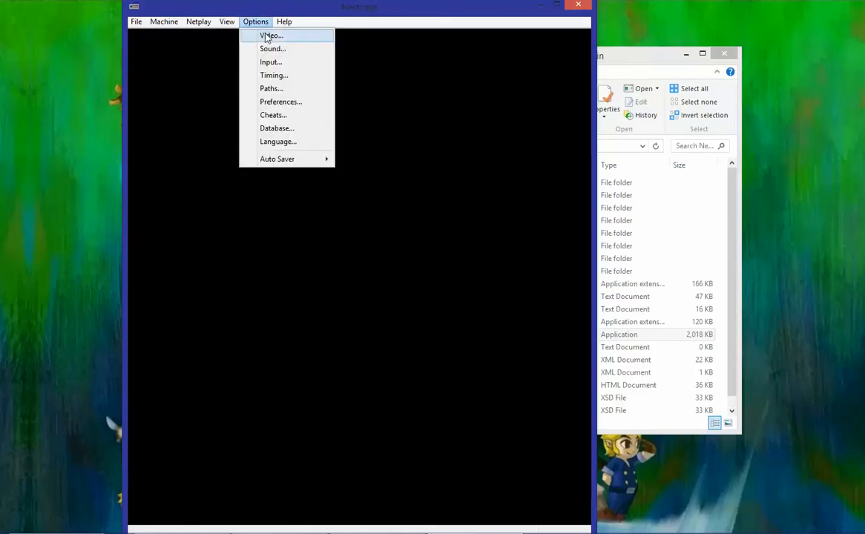
click(270, 62)
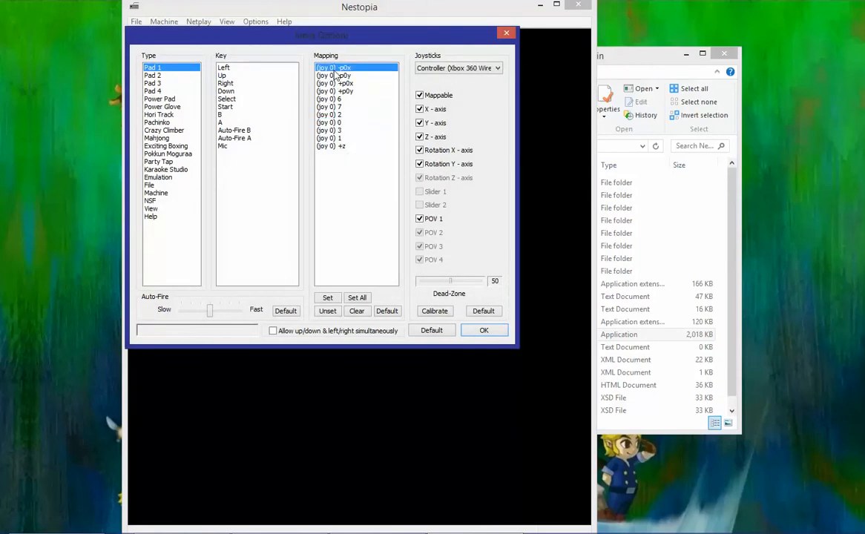
mouse_move(289, 141)
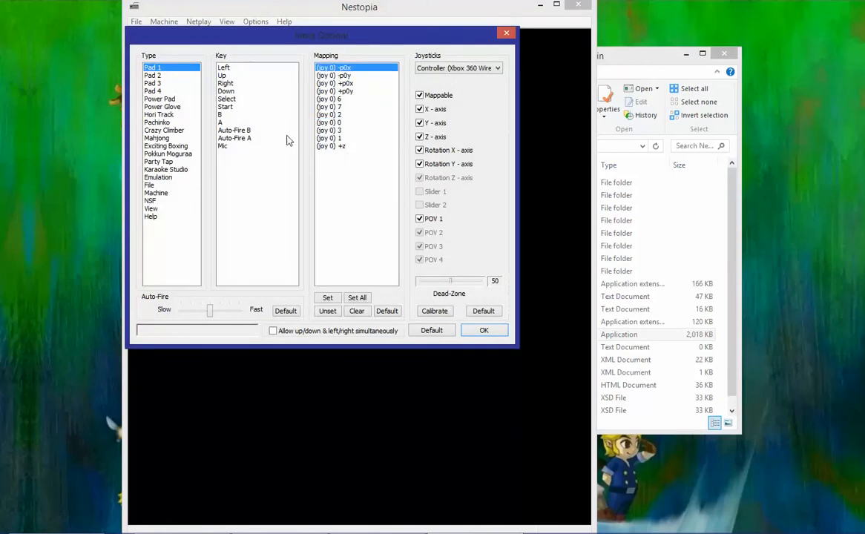
- Select Pad 1 in the input settings and reset it to the default keyboard mapping
click(151, 90)
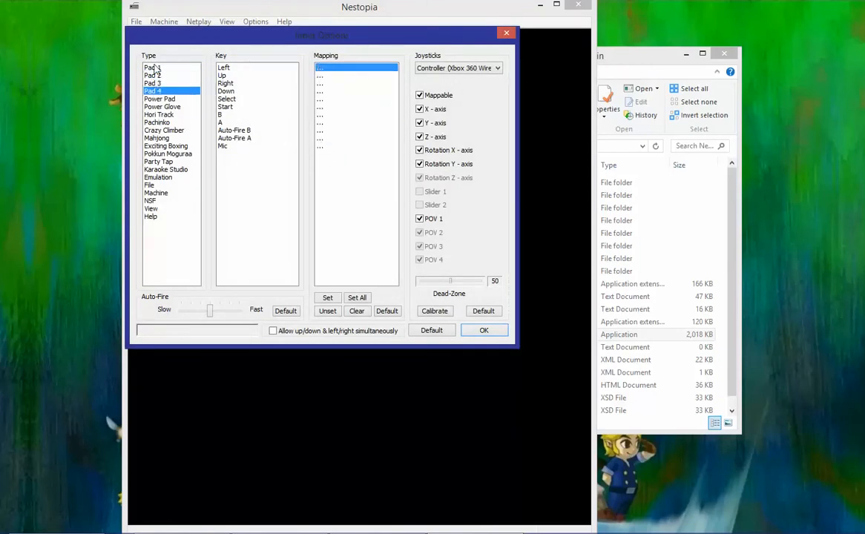
click(153, 68)
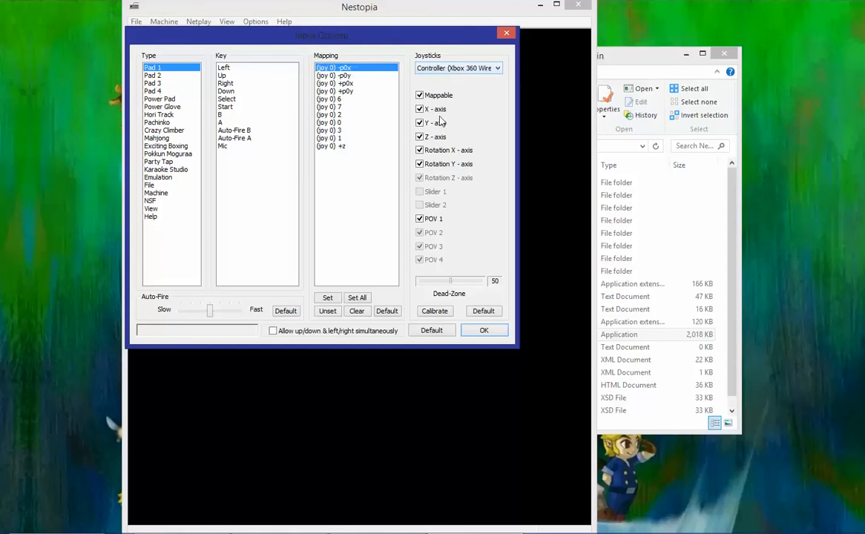
click(387, 310)
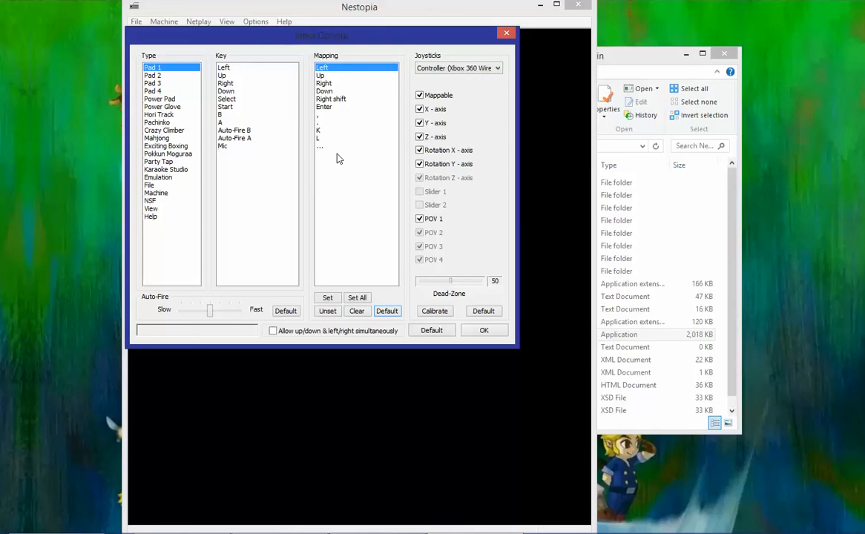
mouse_move(478, 35)
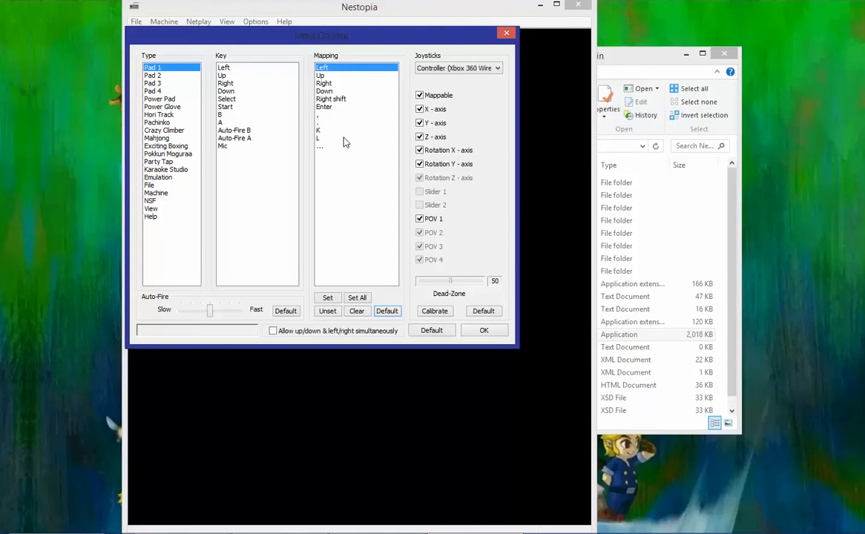
mouse_move(365, 294)
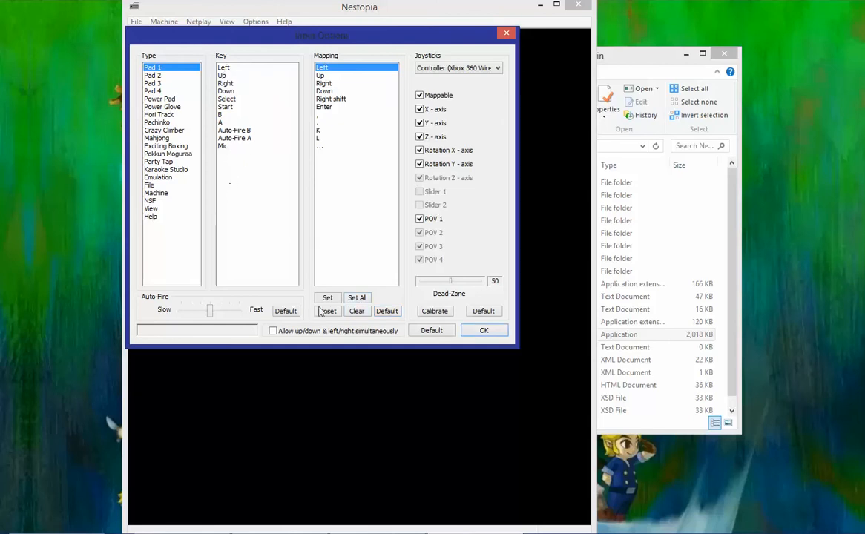
- Assign every Pad 1 control to the Xbox 360 gamepad buttons via Set All and confirm with OK
click(356, 296)
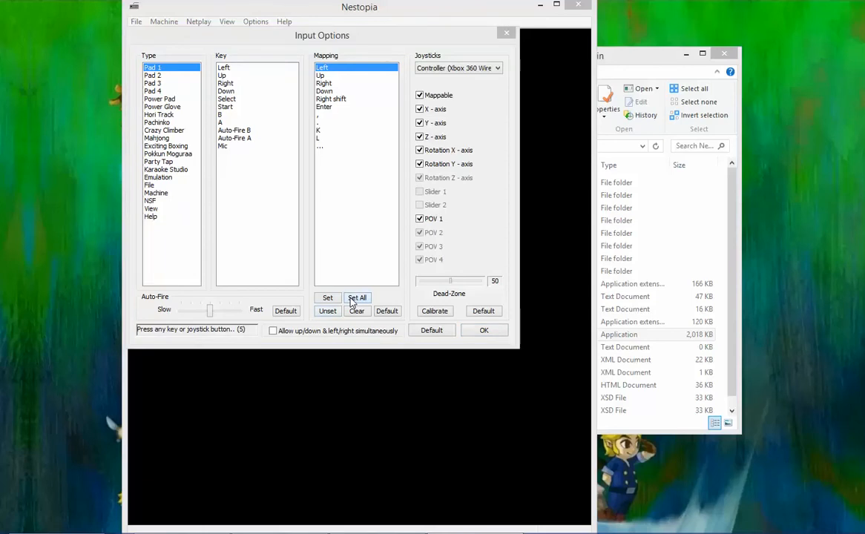
click(356, 297)
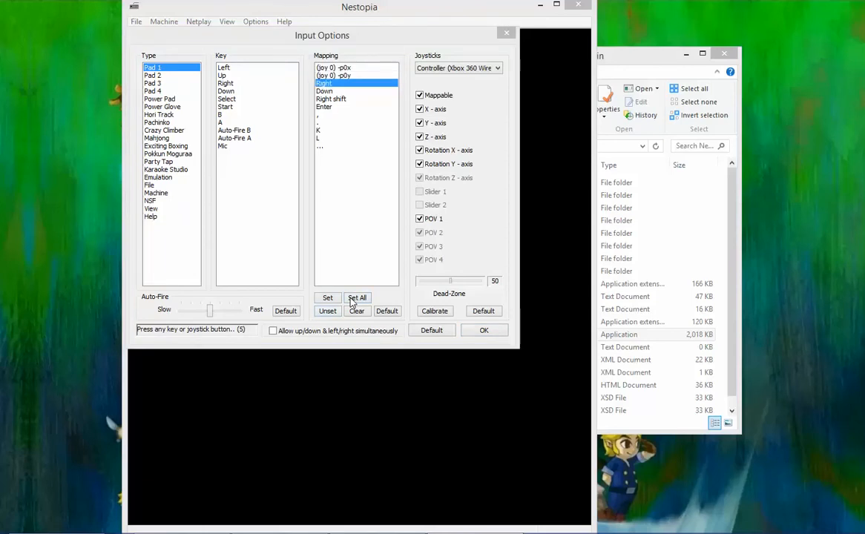
click(356, 297)
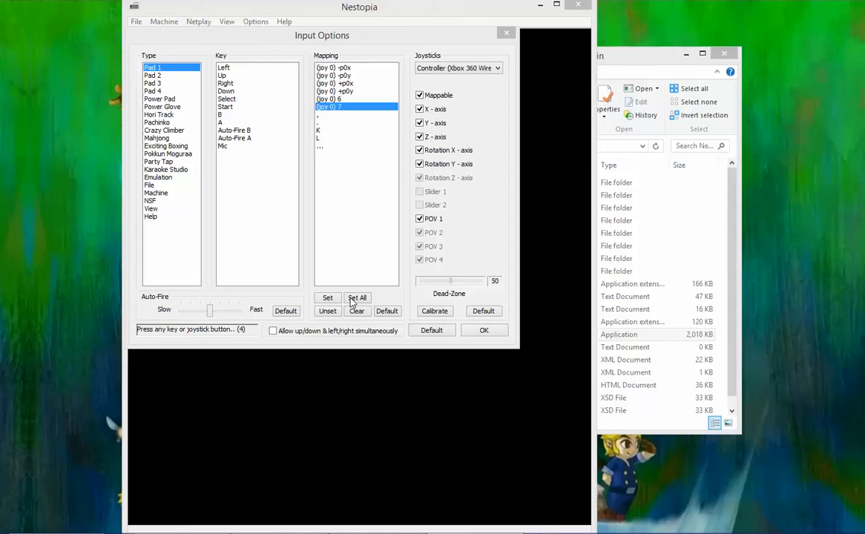
click(358, 297)
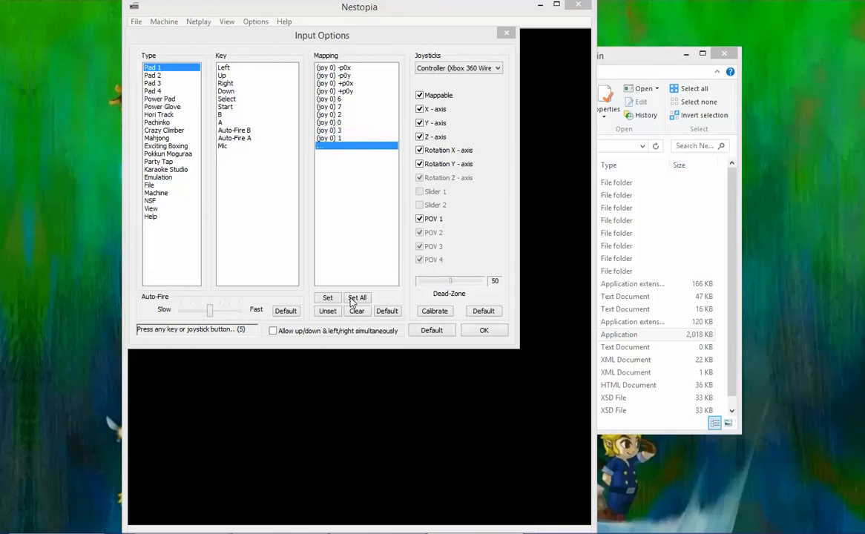
click(356, 296)
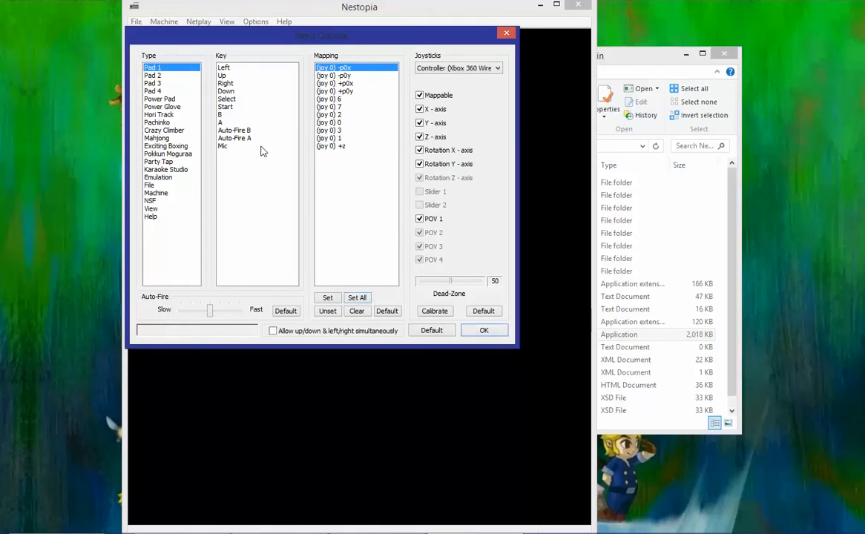
mouse_move(332, 169)
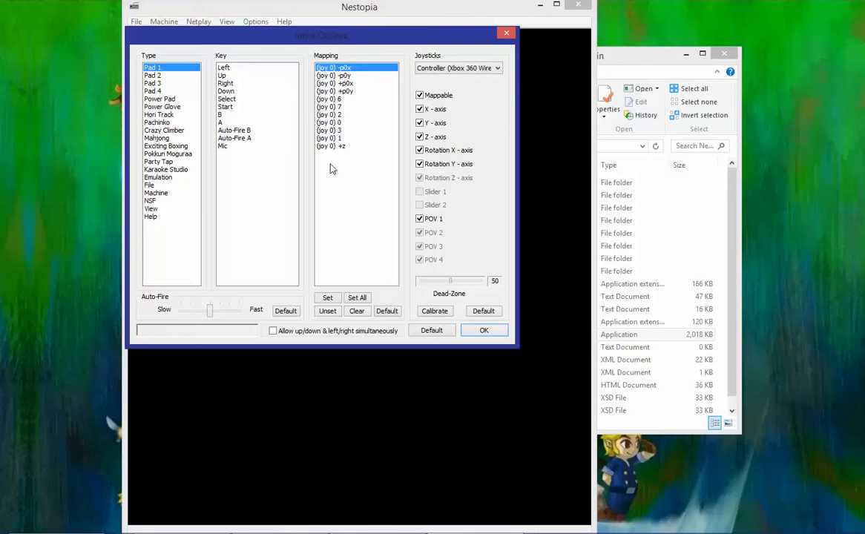
mouse_move(243, 152)
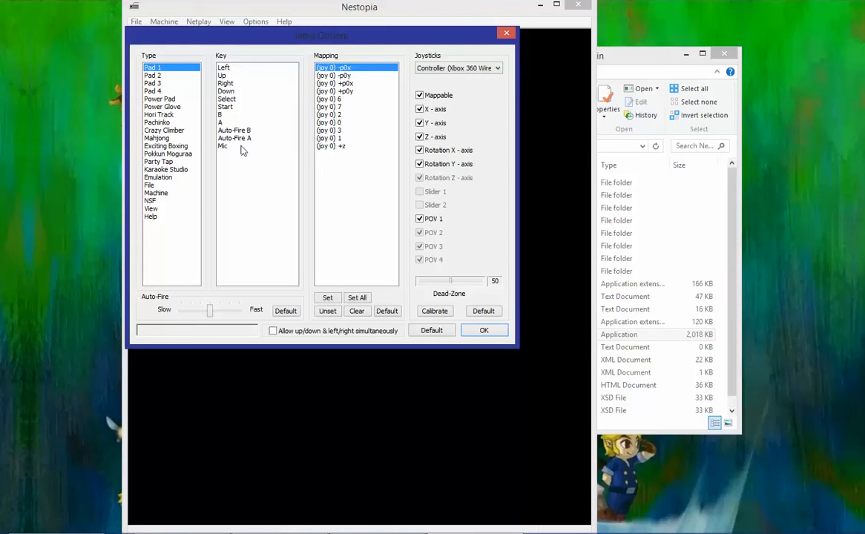
mouse_move(343, 147)
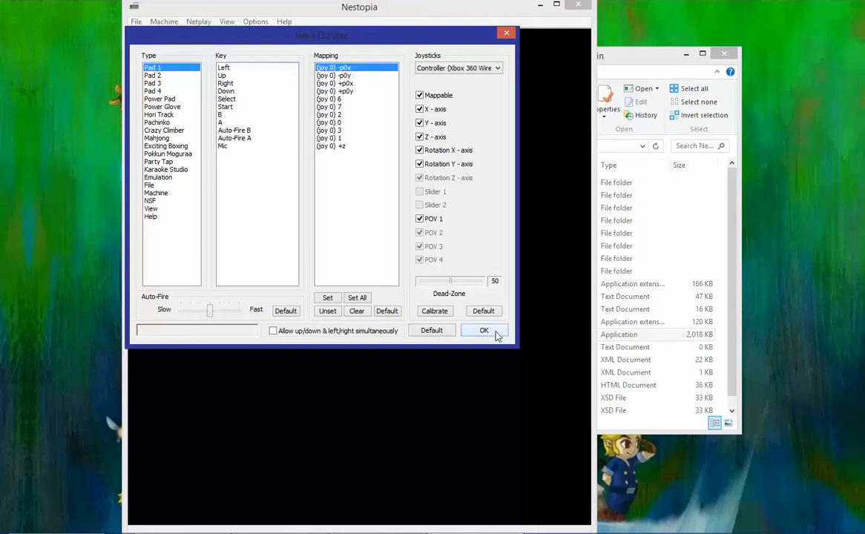
click(484, 329)
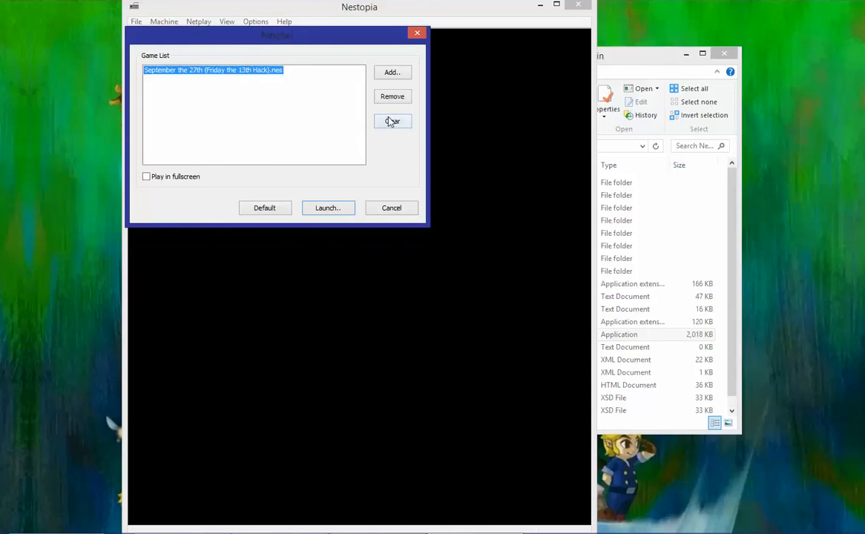
- Clear the netplay game list and start adding a game, browsing the Desktop Nestopia140bin Roms folder
click(392, 121)
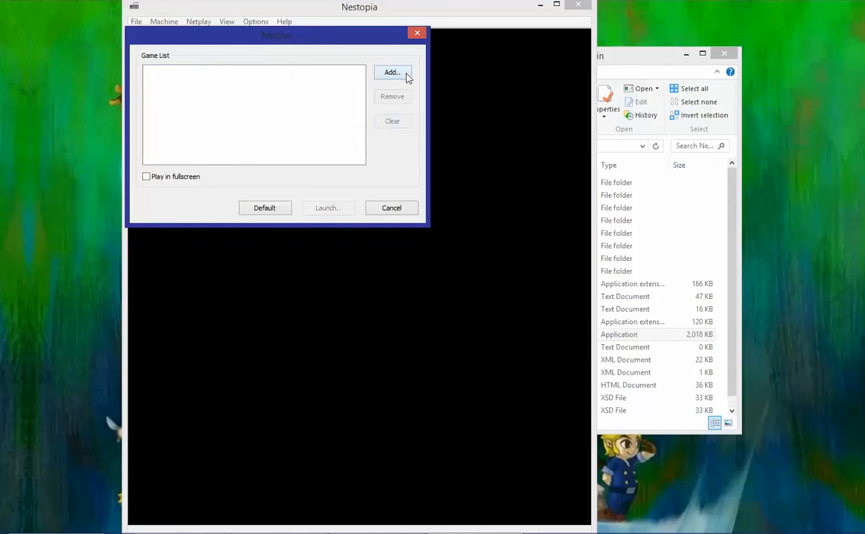
click(391, 71)
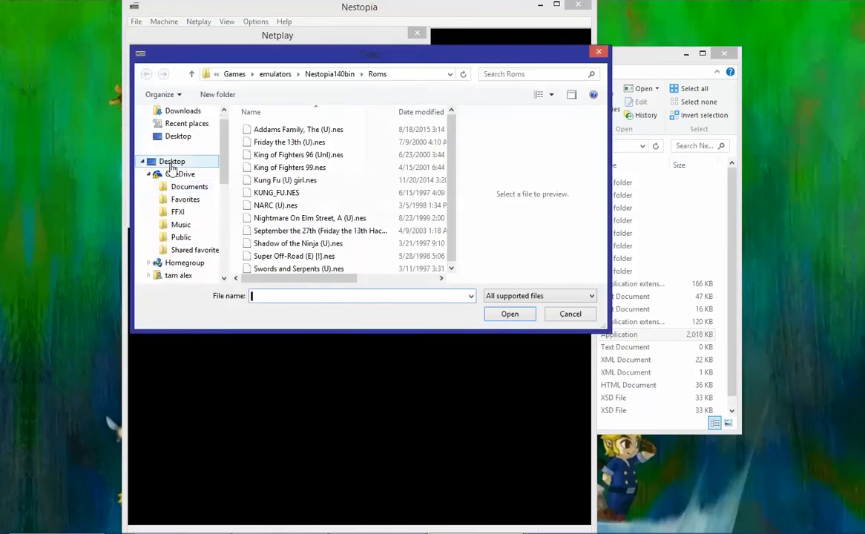
click(172, 160)
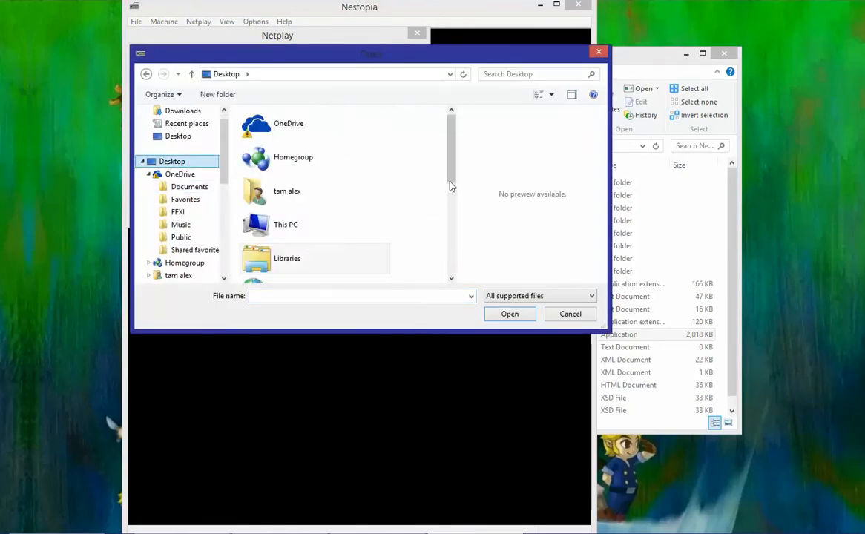
scroll(down, 3)
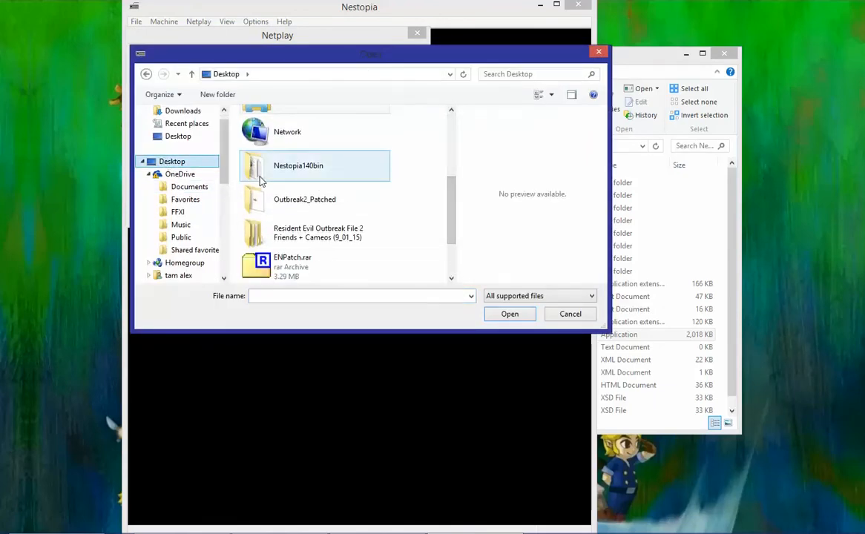
double_click(298, 166)
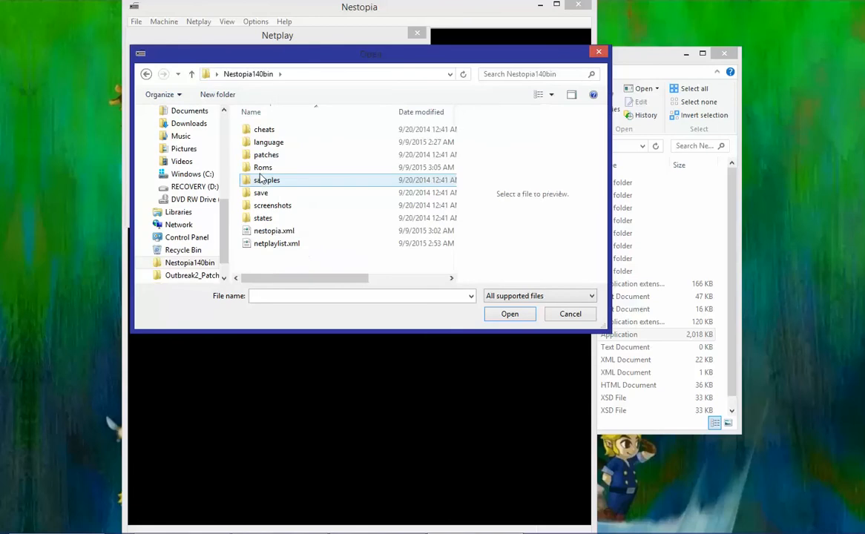
double_click(262, 166)
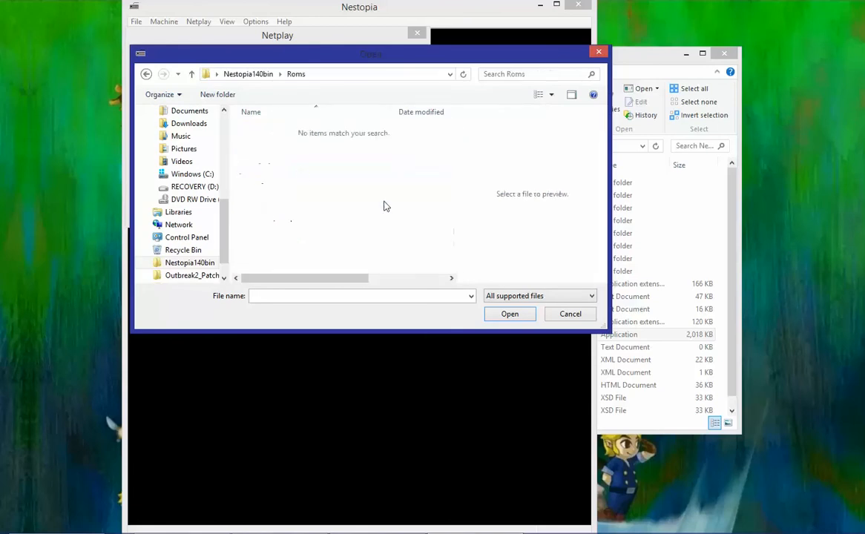
mouse_move(308, 151)
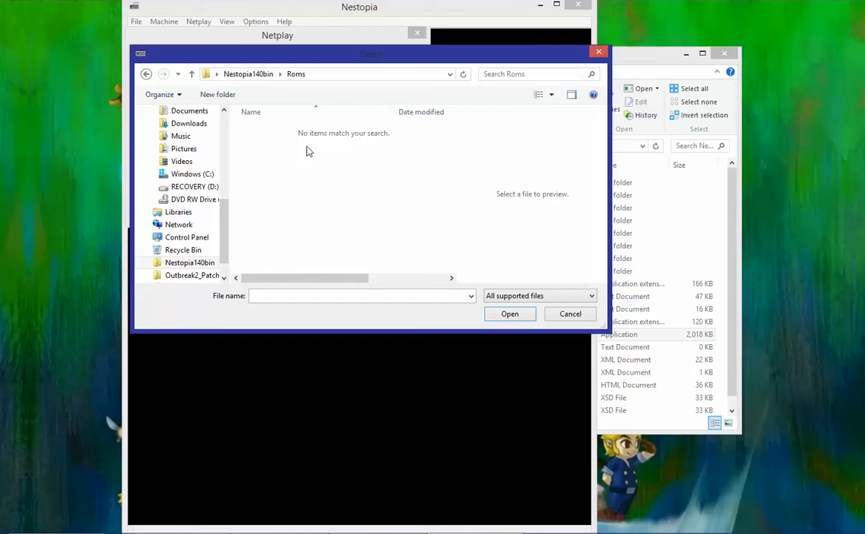
- Browse to Documents\Games\emulators\Nestopia140bin\Roms and pick September the 27th (Friday the 13th Hack).nes
click(187, 237)
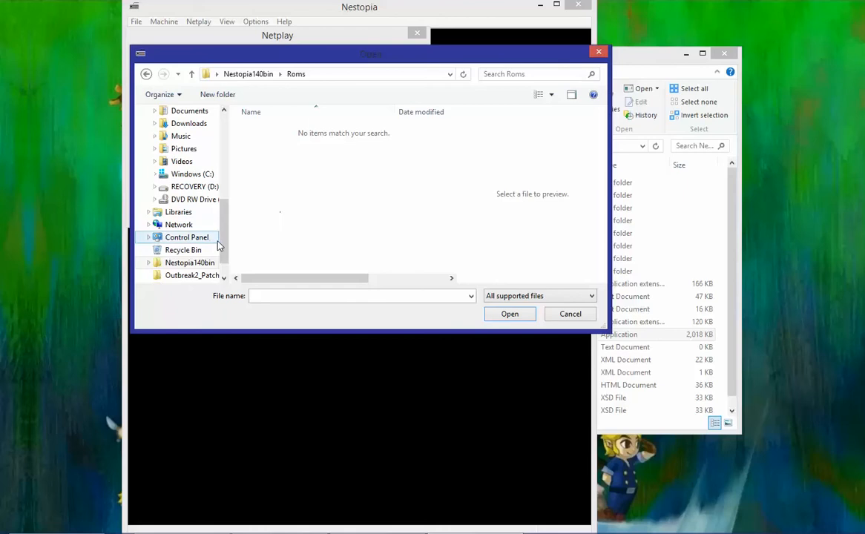
scroll(up, 3)
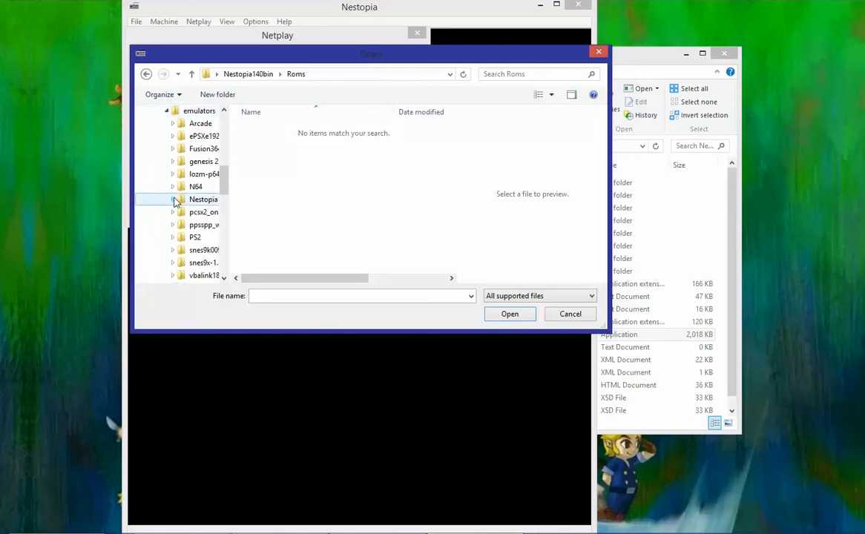
click(172, 148)
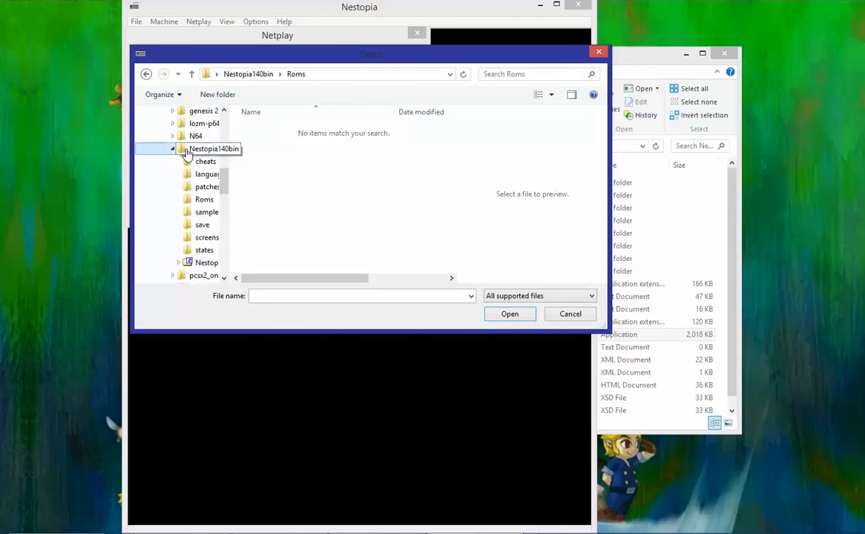
click(214, 148)
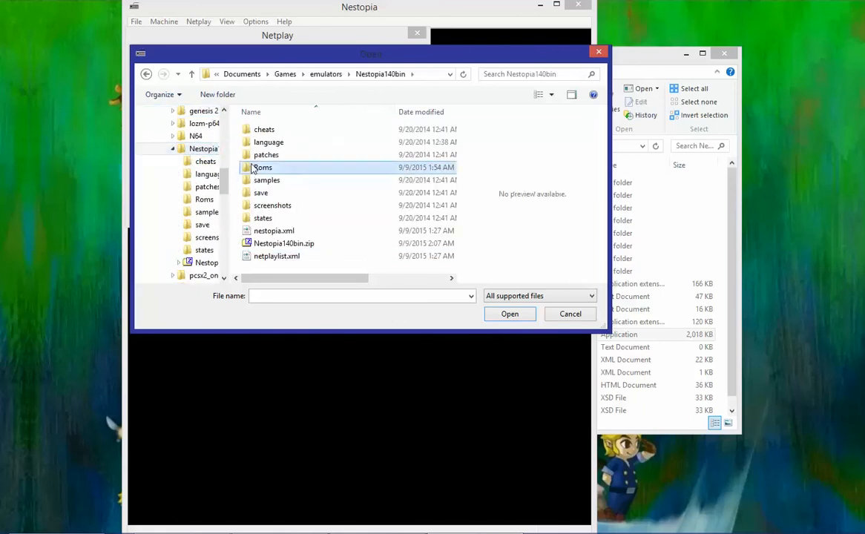
double_click(263, 166)
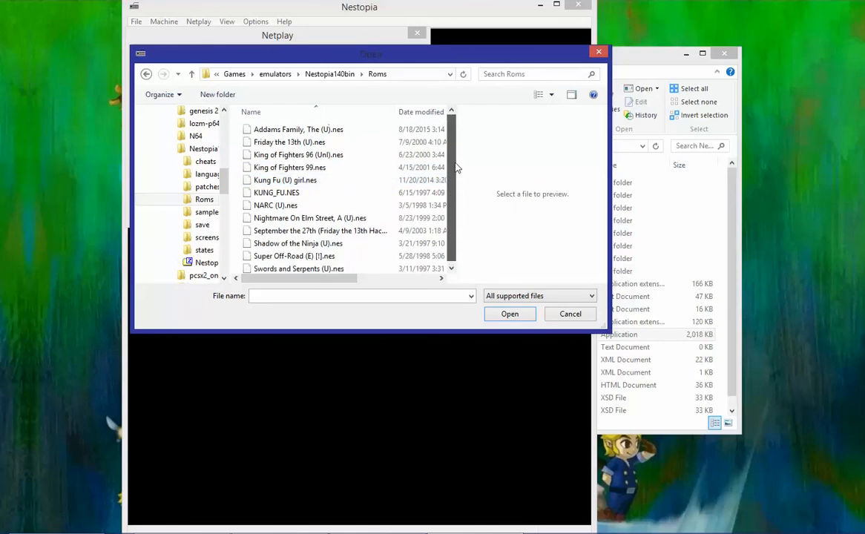
click(320, 229)
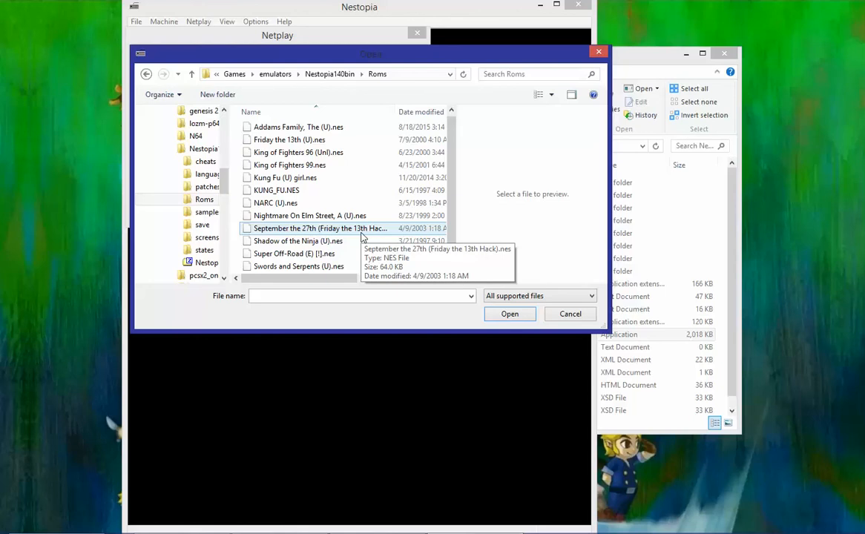
click(510, 314)
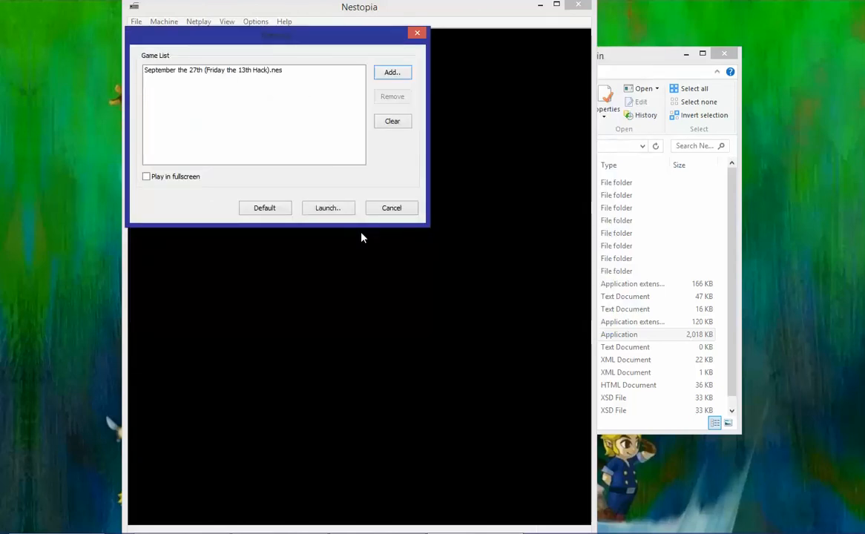
mouse_move(259, 85)
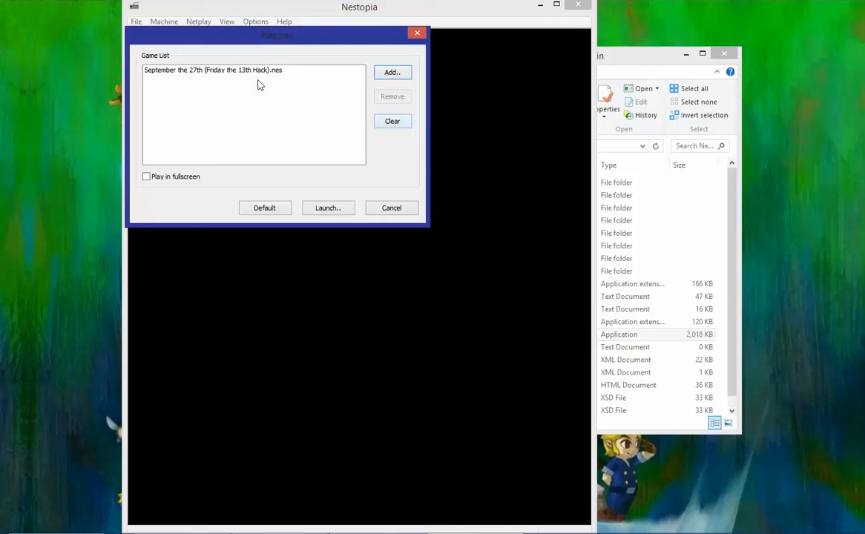
- Launch the Friday the 13th Hack game for netplay, bringing up the n02 Kaillera client
click(213, 70)
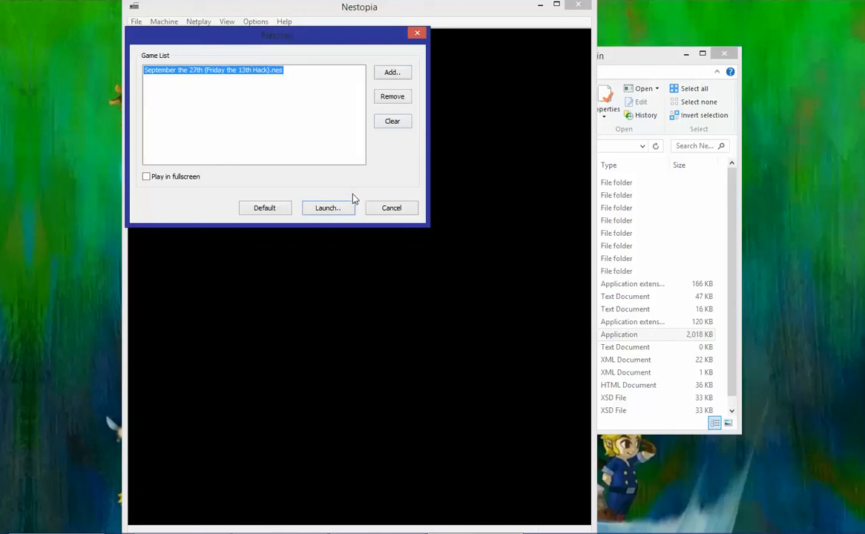
click(326, 207)
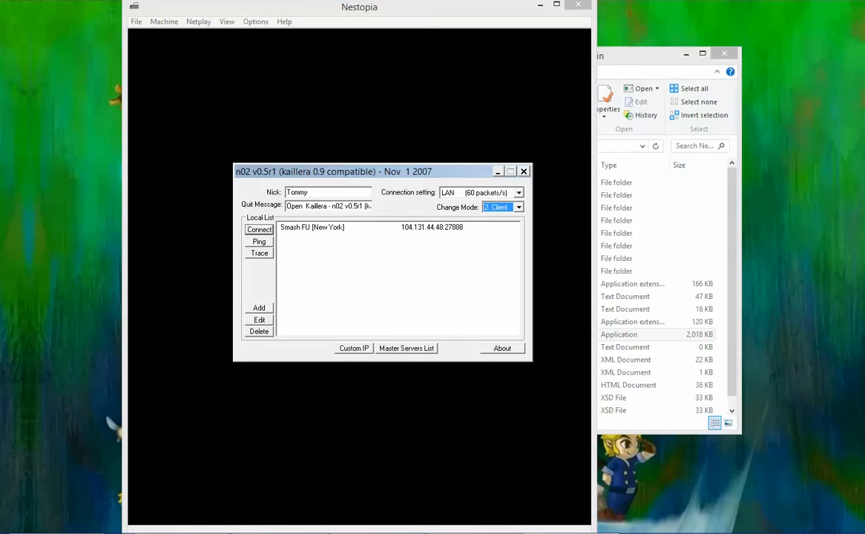
- Bring up the master list of public Kaillera servers and ping them
click(326, 226)
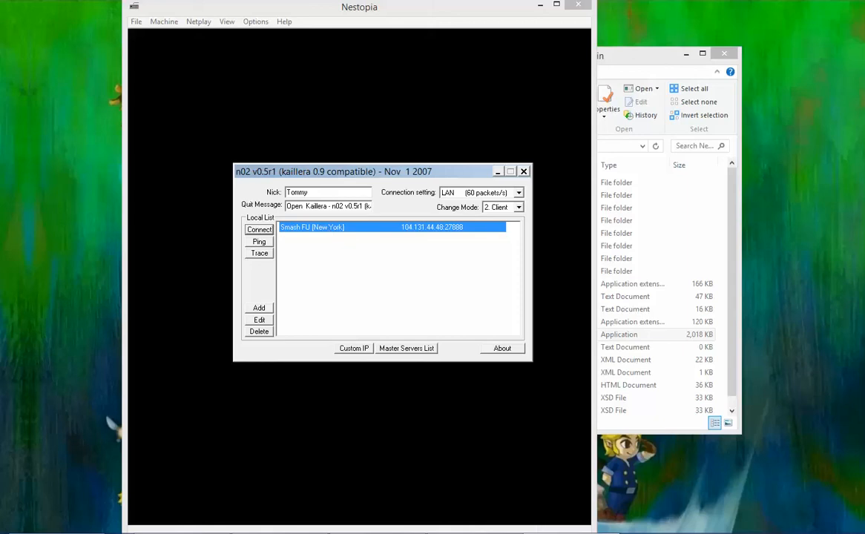
mouse_move(427, 349)
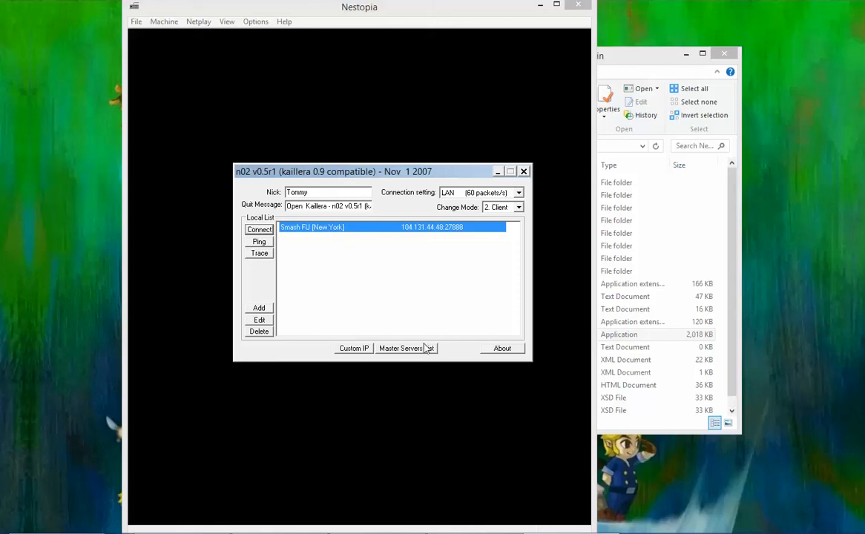
click(401, 347)
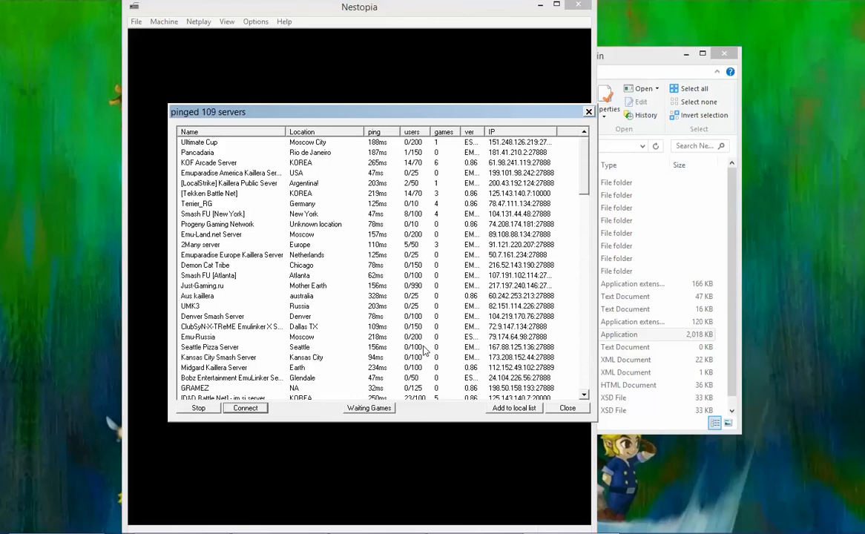
- Sort the public servers by lowest ping and select the Smash FU [New York] server
click(199, 408)
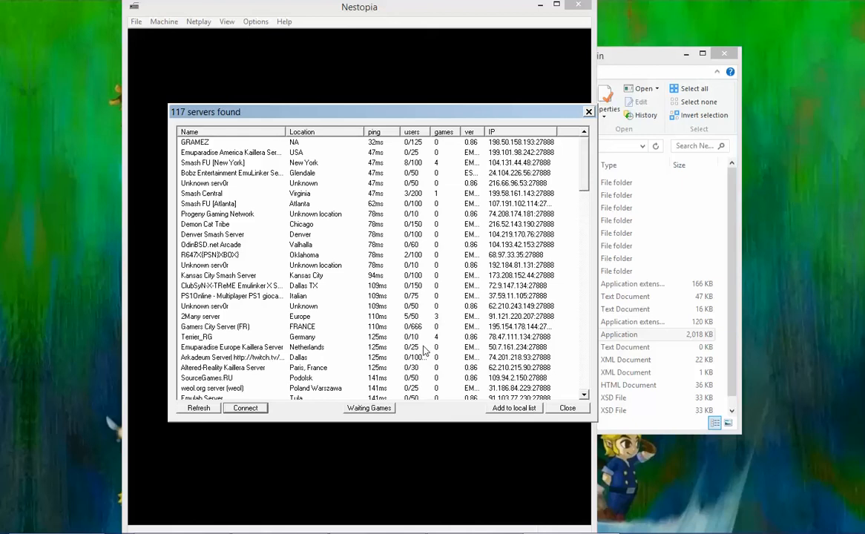
mouse_move(673, 39)
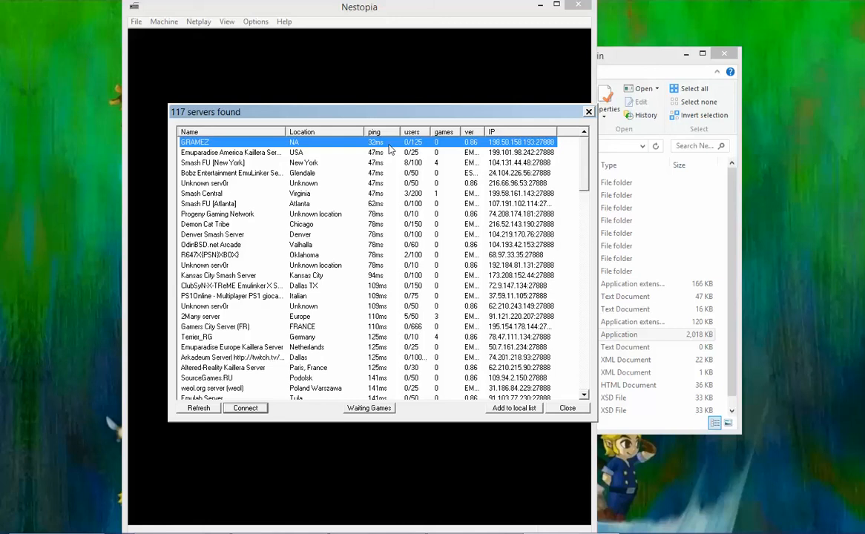
mouse_move(409, 151)
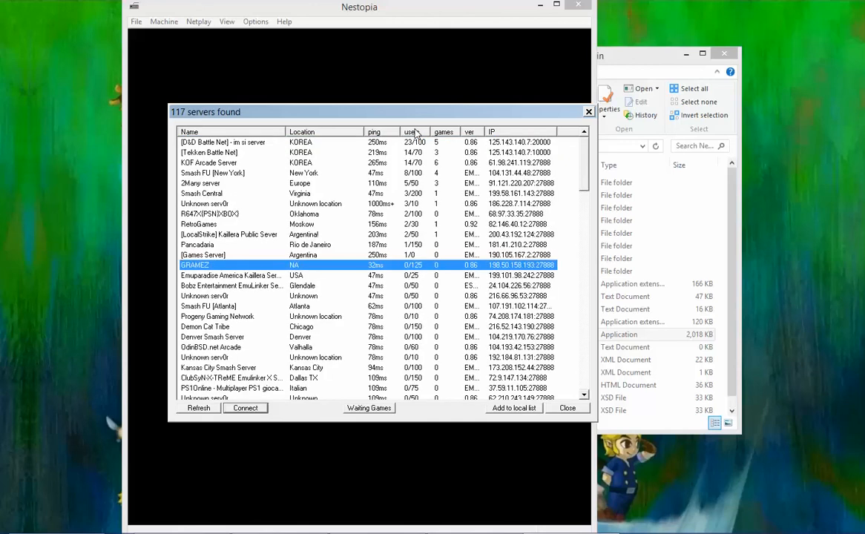
mouse_move(383, 187)
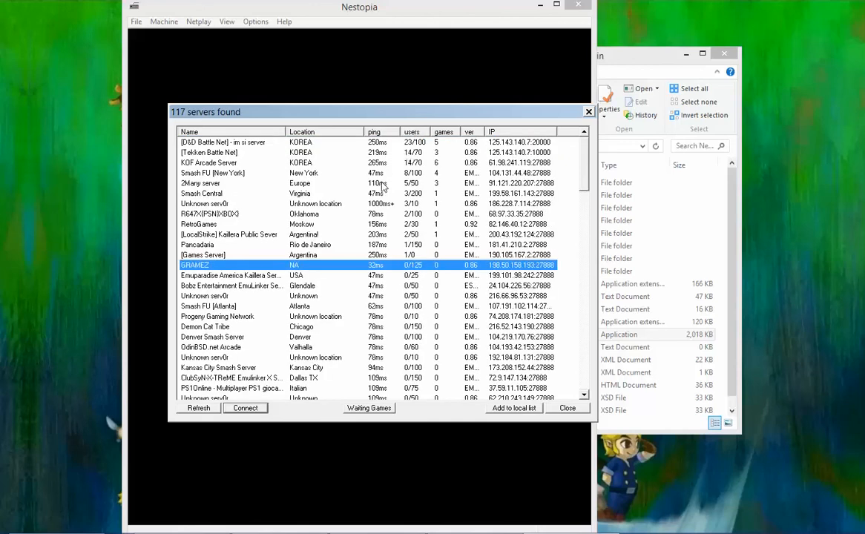
click(205, 203)
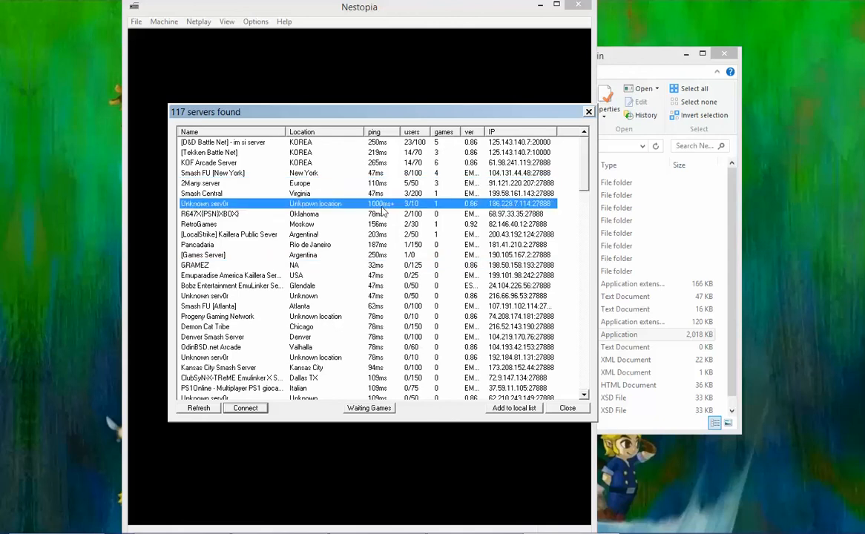
mouse_move(393, 214)
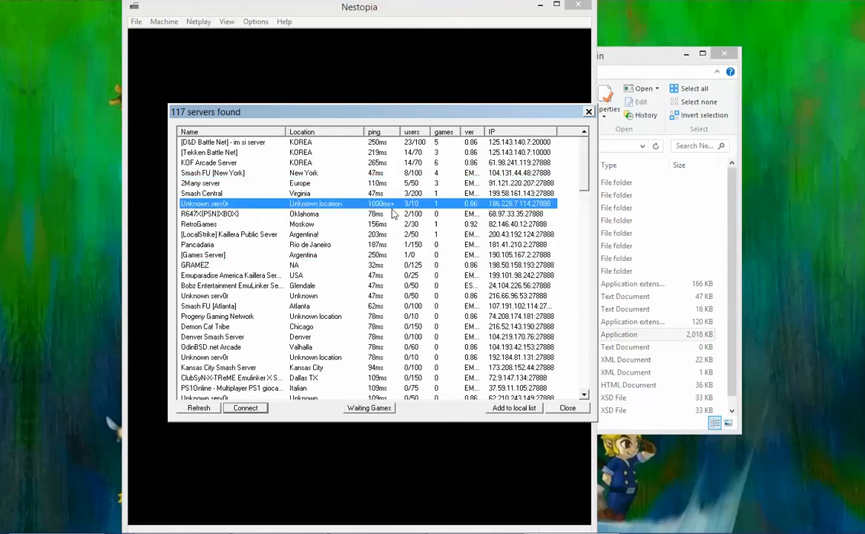
mouse_move(392, 241)
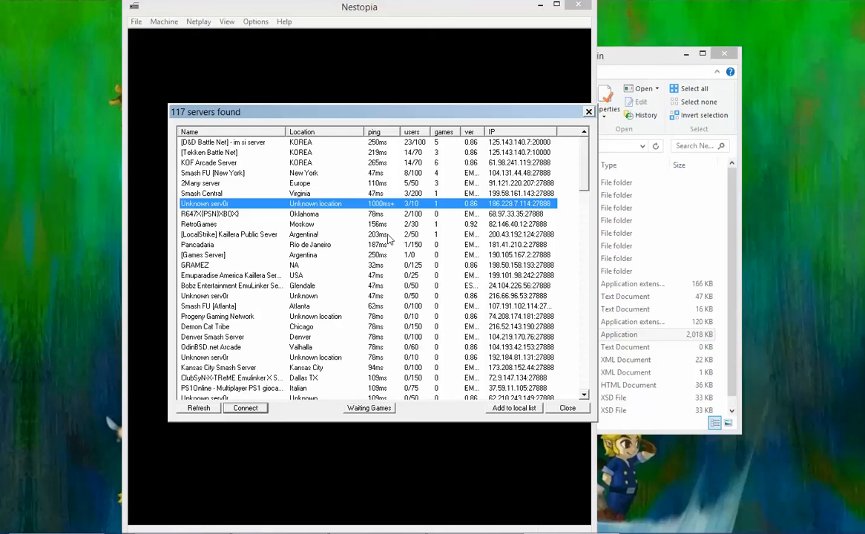
click(373, 132)
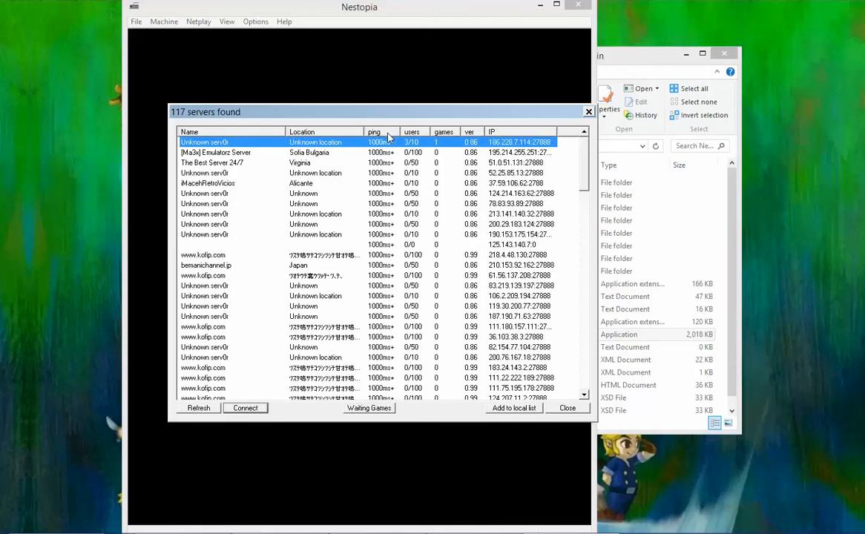
click(373, 130)
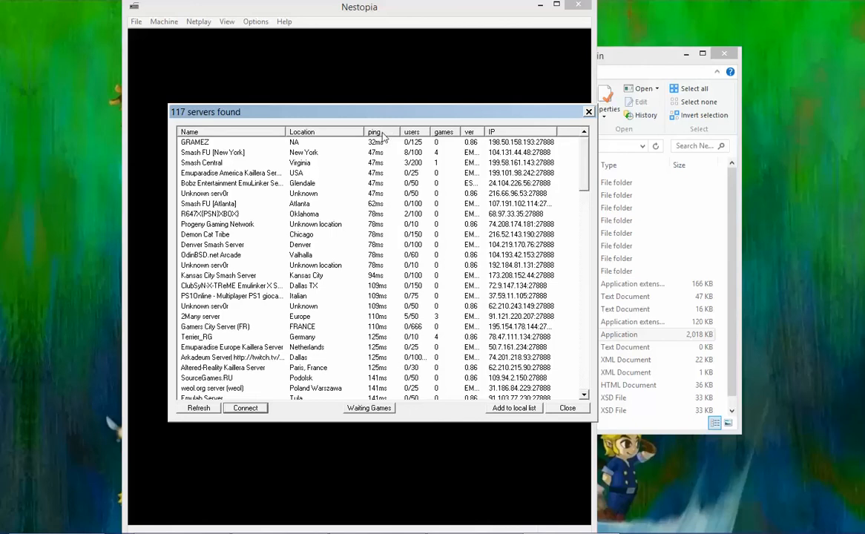
mouse_move(380, 165)
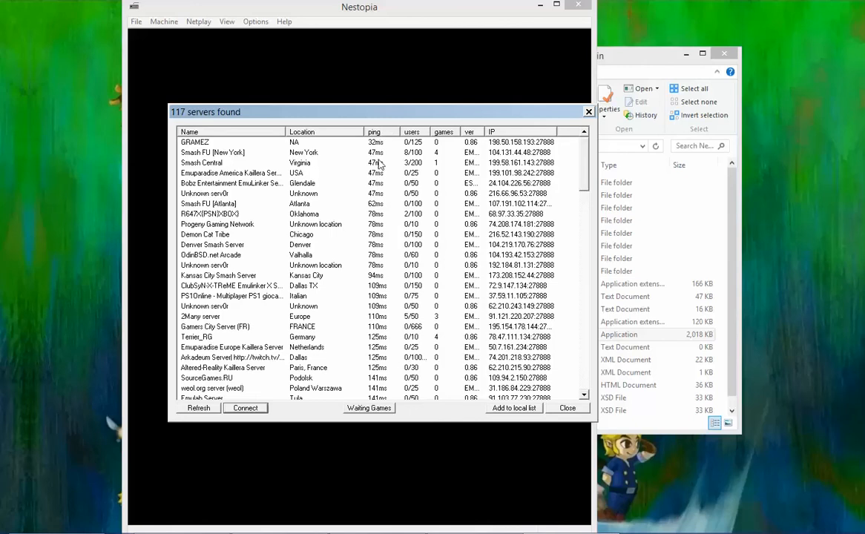
click(214, 151)
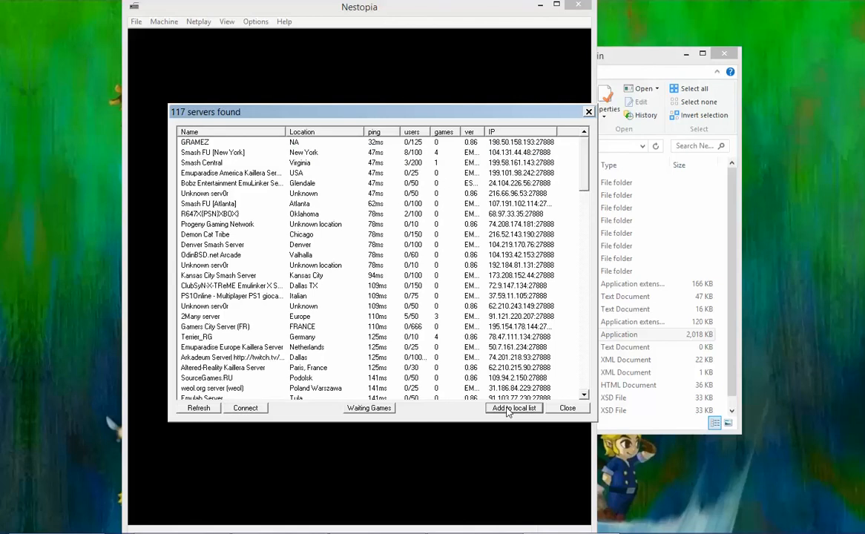
mouse_move(571, 424)
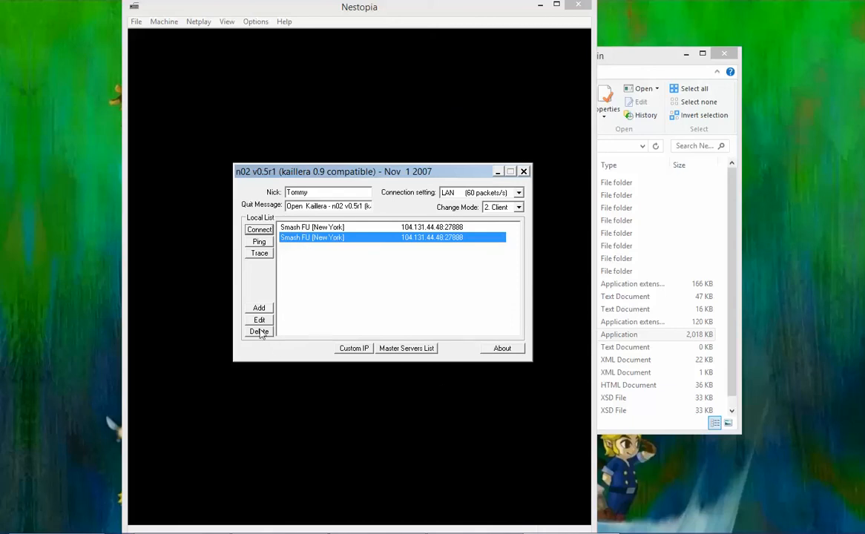
- Remove the duplicate entry, keep LAN connection speed and connect to Smash FU [New York]
click(258, 330)
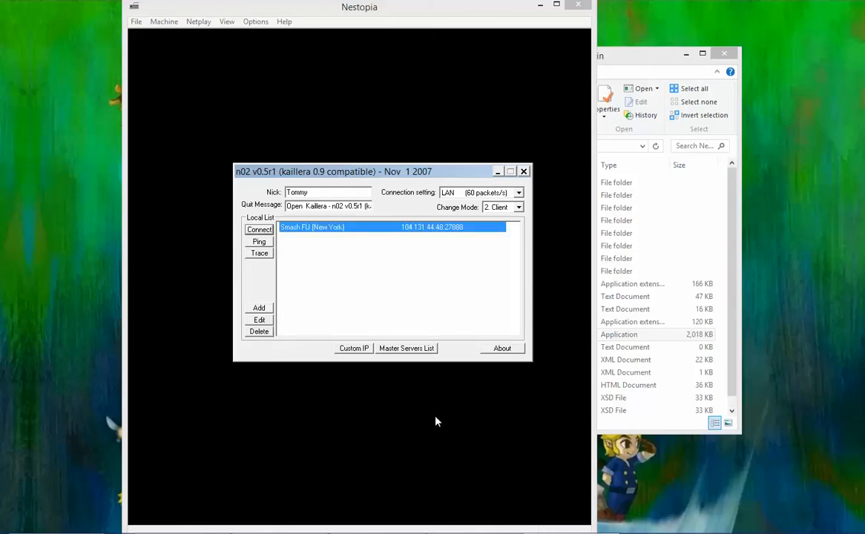
mouse_move(353, 228)
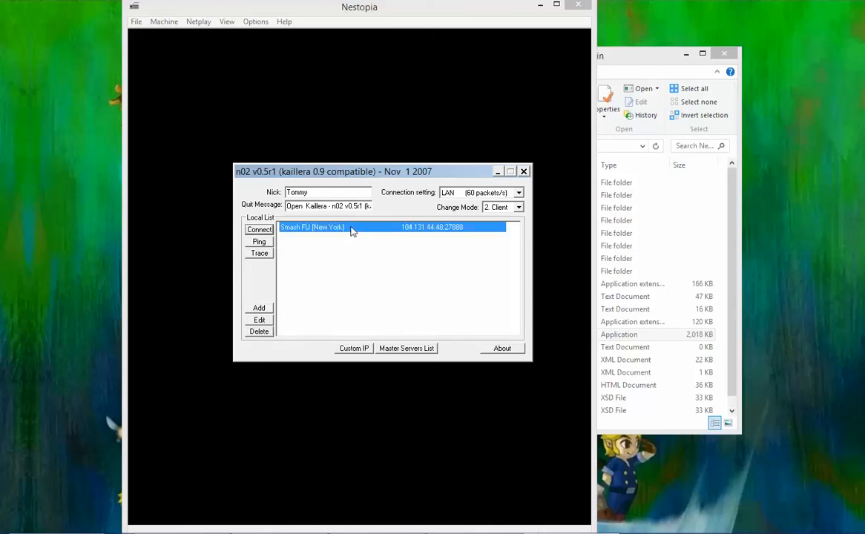
click(517, 193)
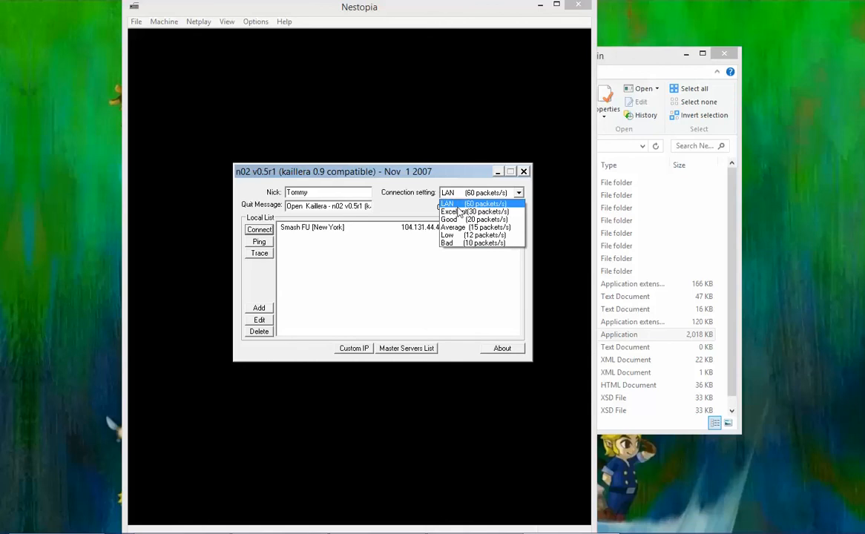
click(460, 203)
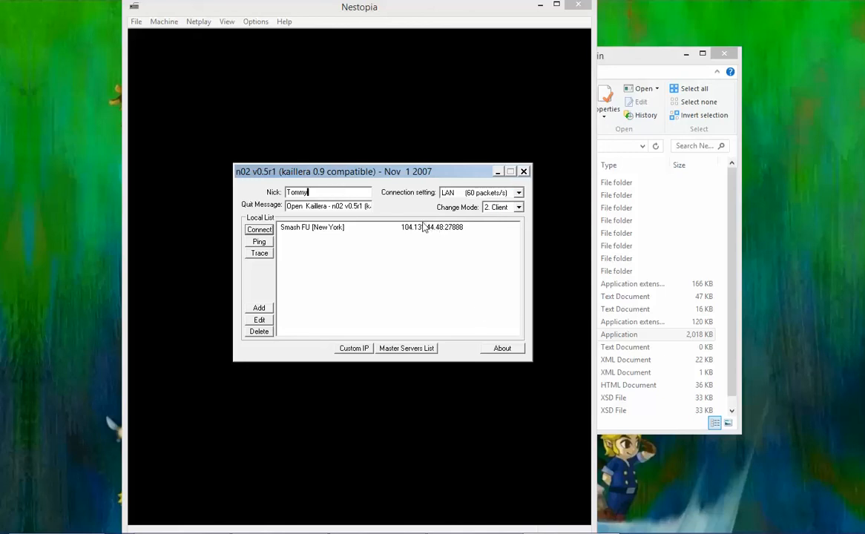
click(258, 228)
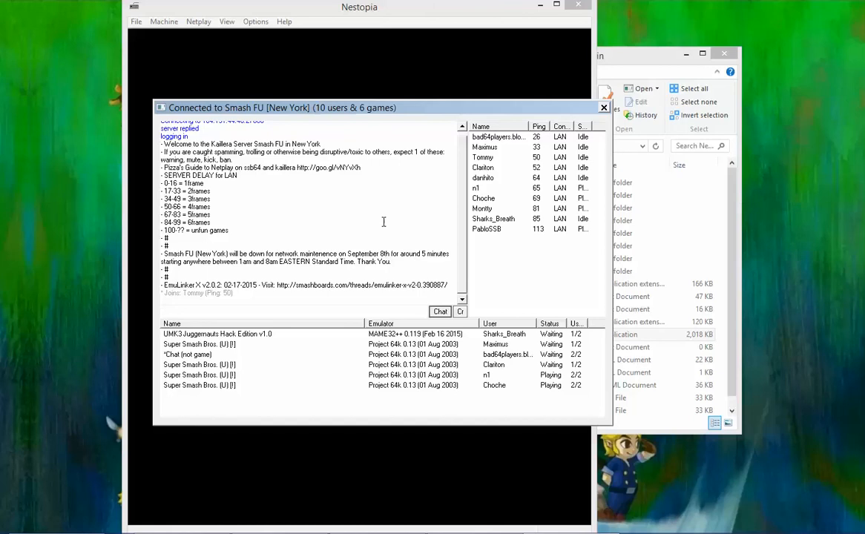
- Create a new game room for September the 27th (Friday the 13th Hack).nes in the lobby
click(483, 147)
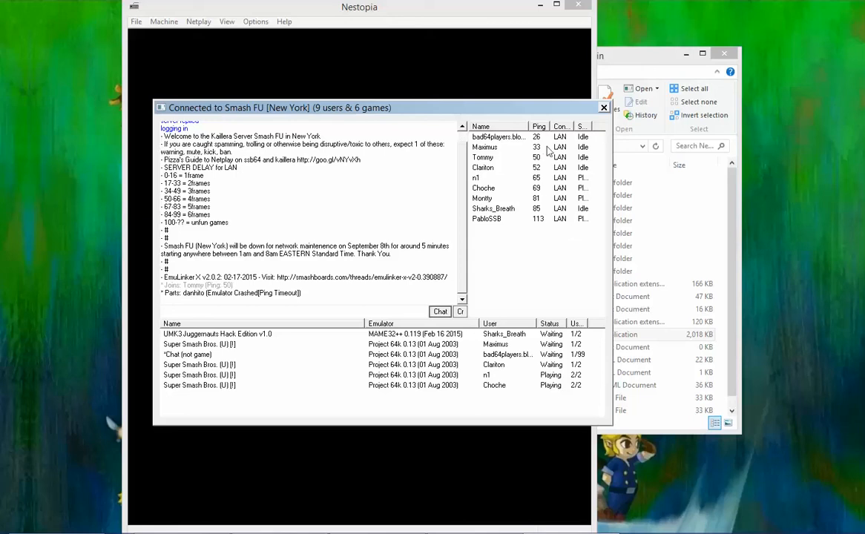
mouse_move(258, 368)
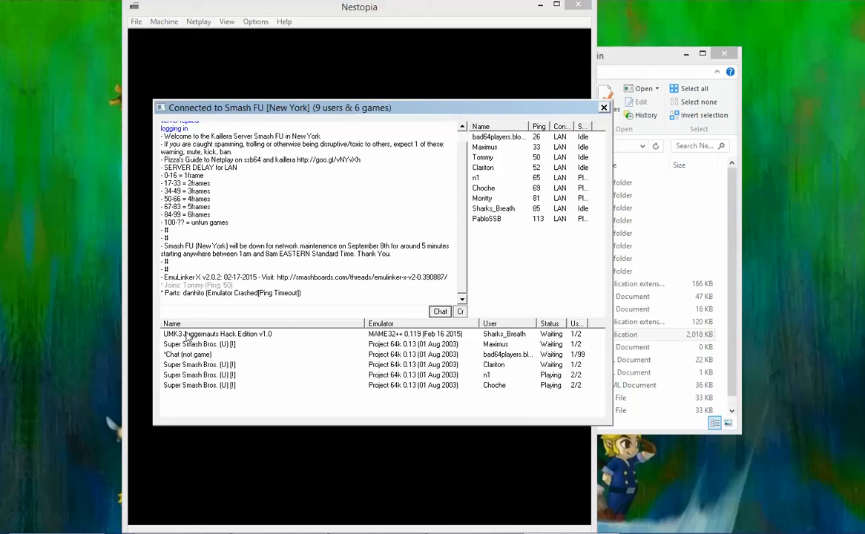
mouse_move(275, 353)
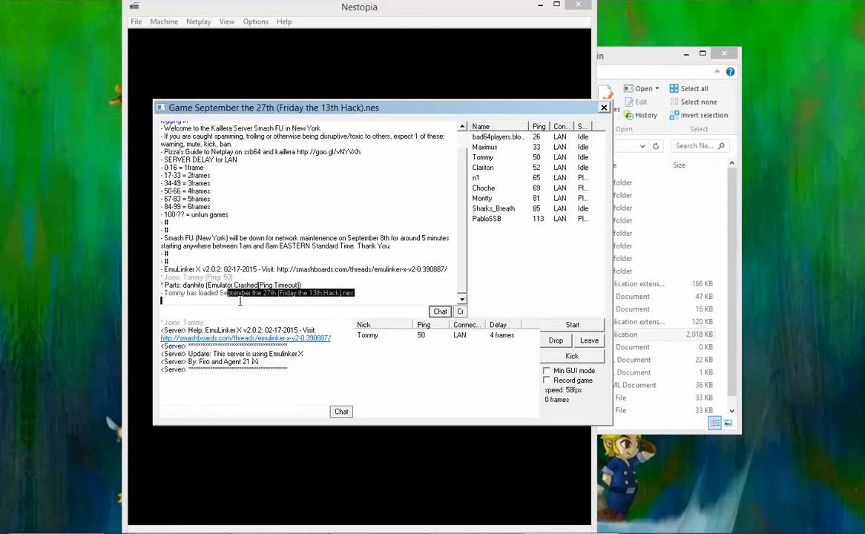
mouse_move(232, 302)
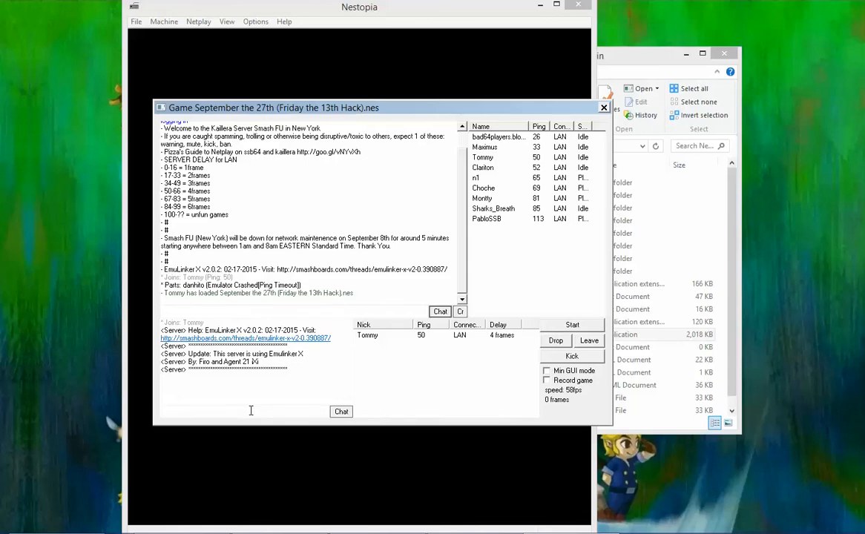
- Enter the /p2p command in the room chat and start the hosted game online
text(A)
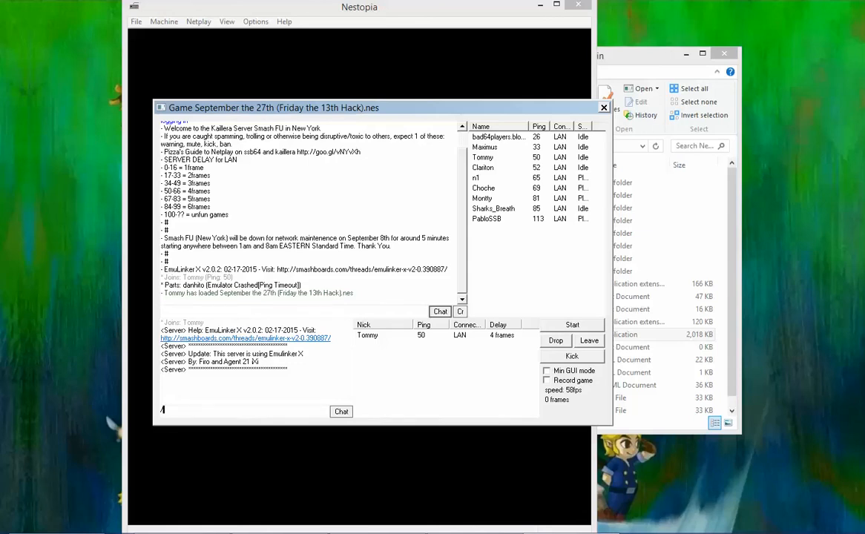
text(/p2pd)
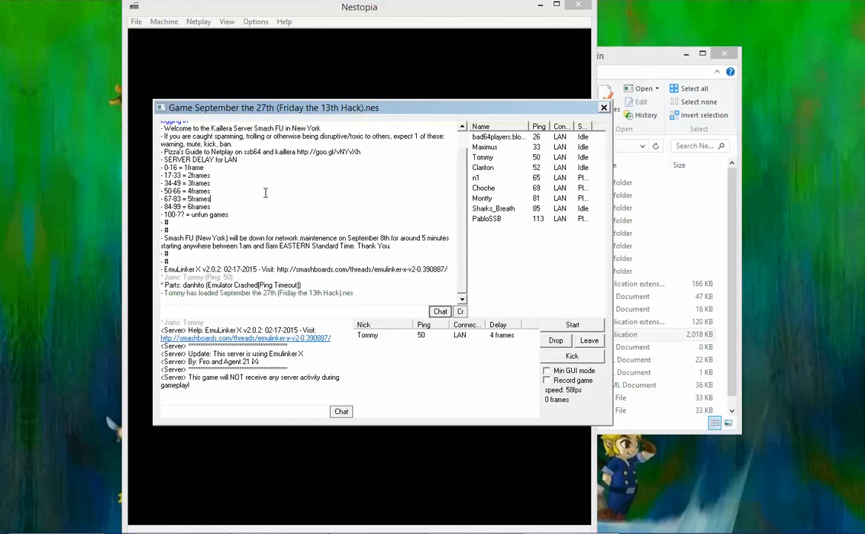
mouse_move(306, 189)
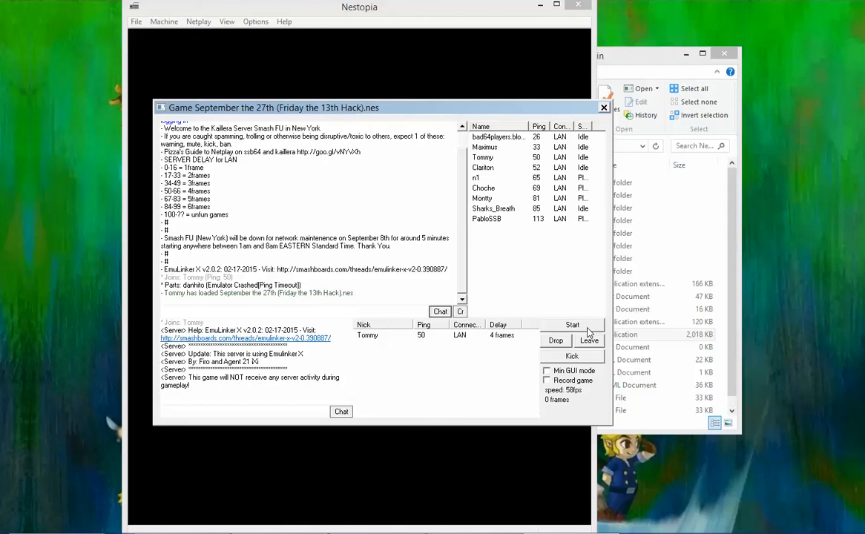
click(573, 324)
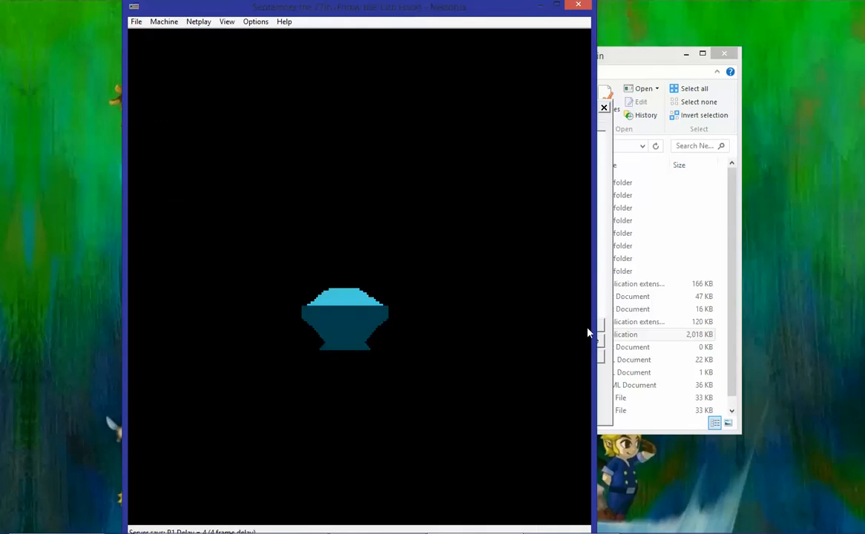